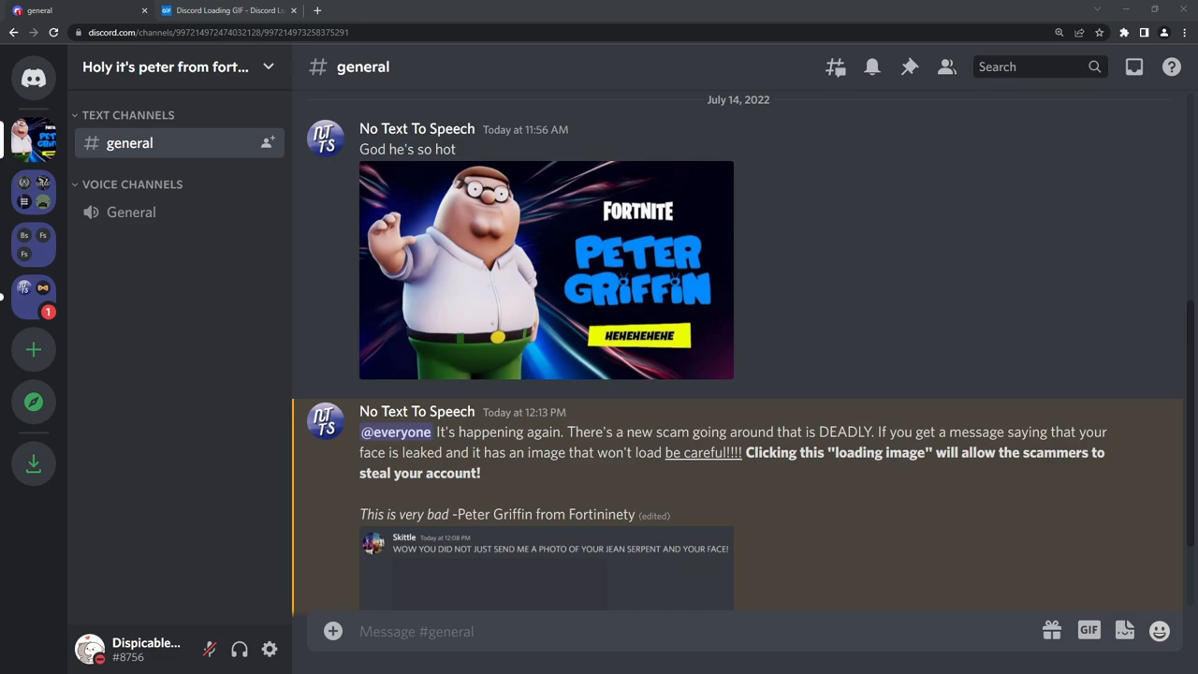
mouse_move(567, 253)
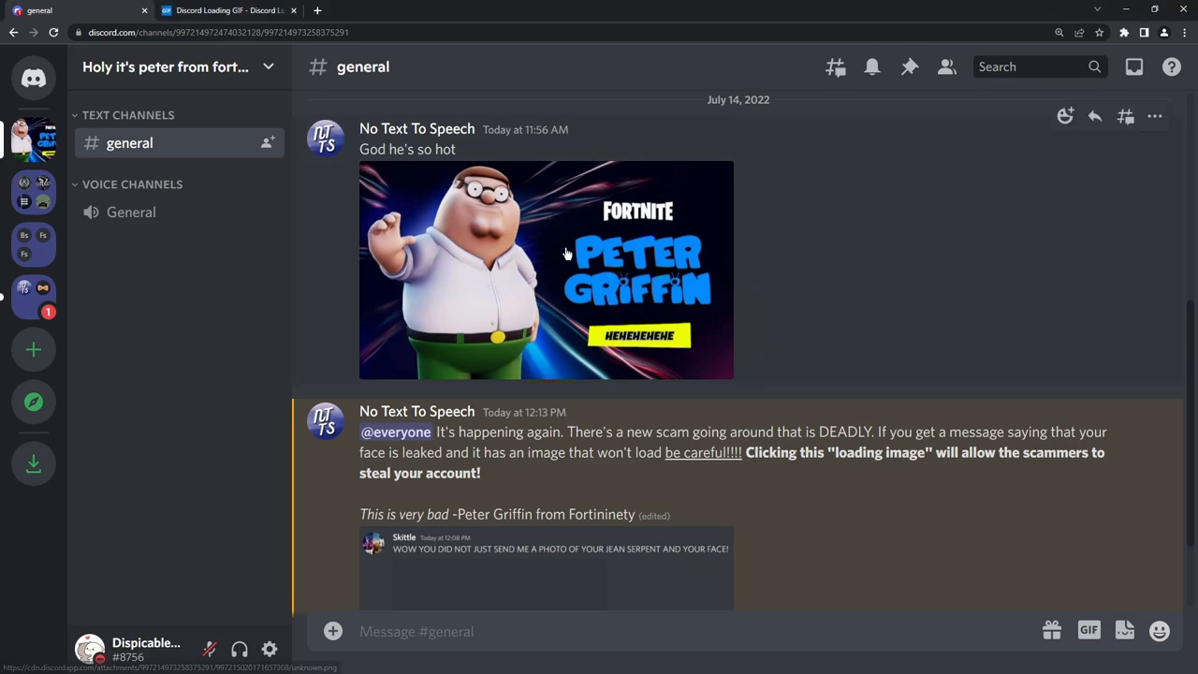
mouse_move(1036, 285)
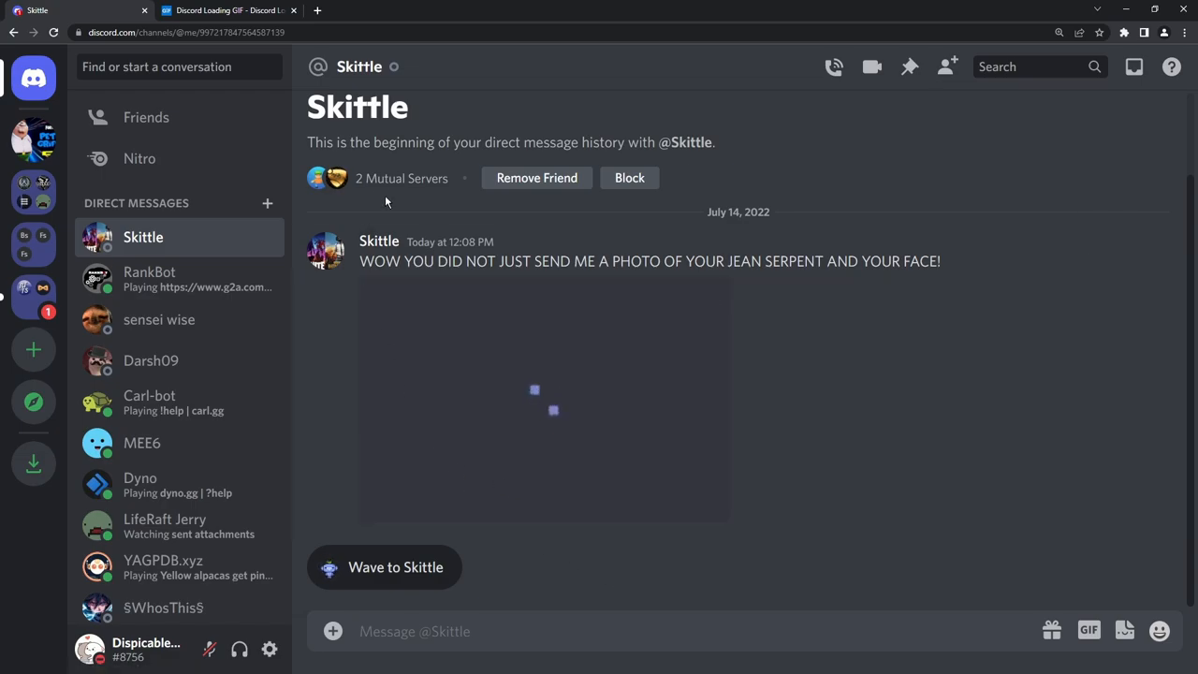
mouse_move(628, 538)
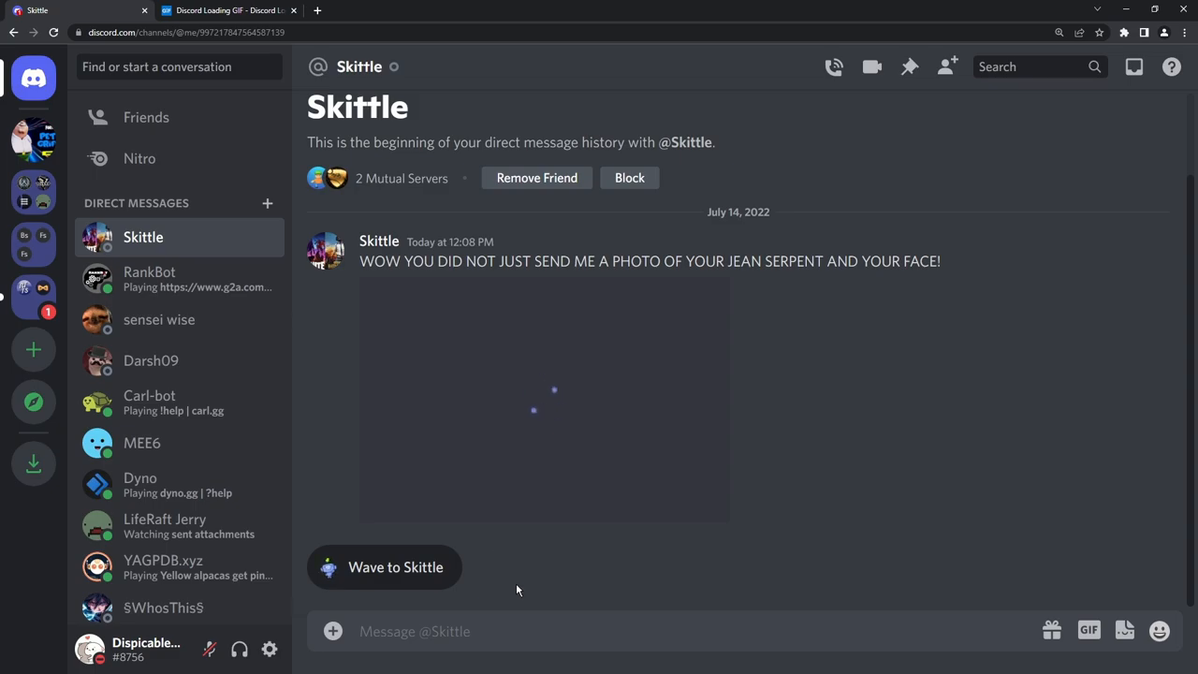
Step: Click the loading image to reveal its fakediscordapp attachment link warning
left_click(543, 398)
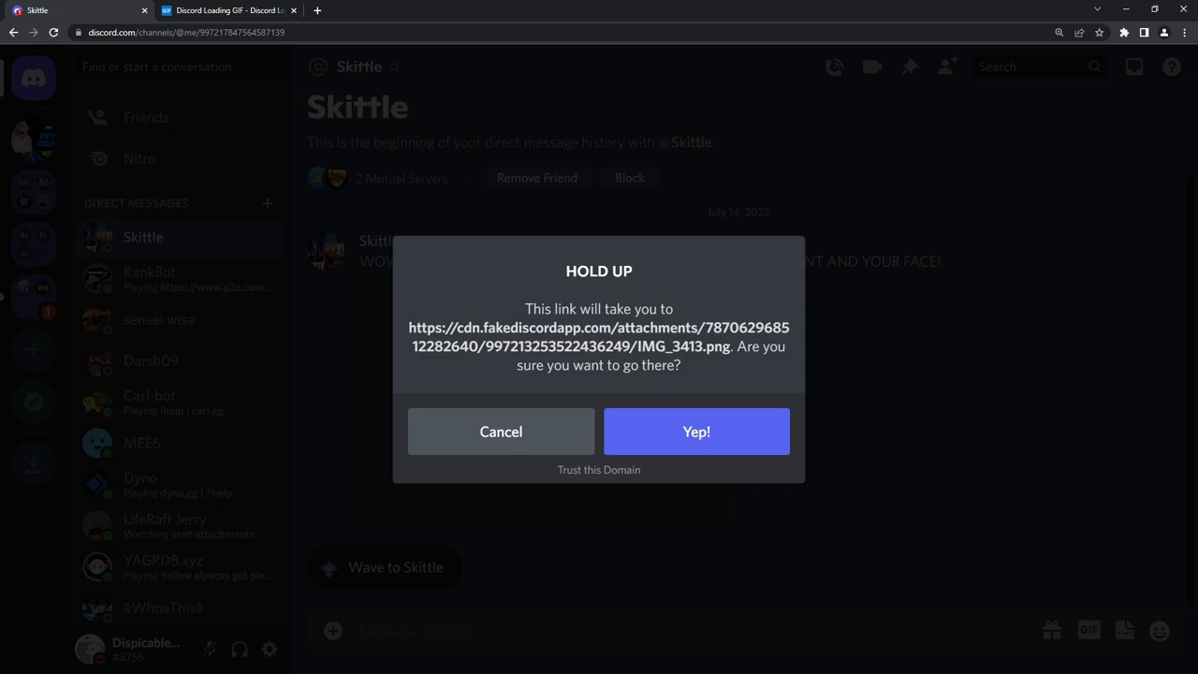
Step: Cancel the fake-link warning and close the loading-GIF tab
left_click(697, 431)
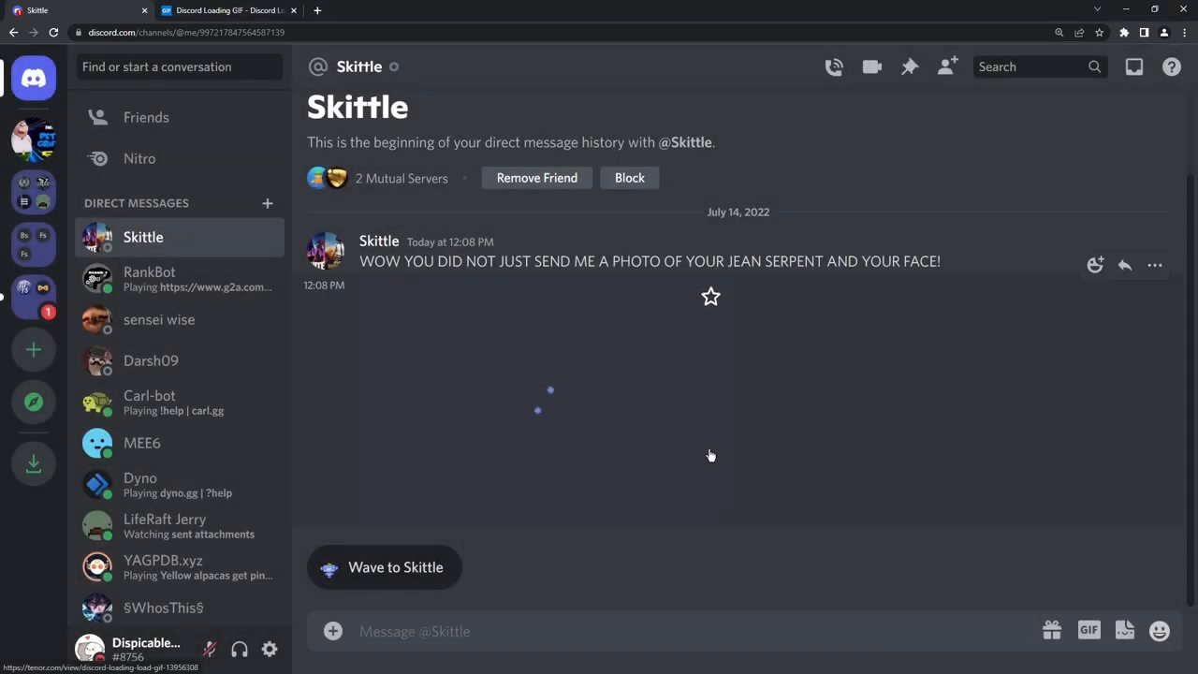
mouse_move(632, 488)
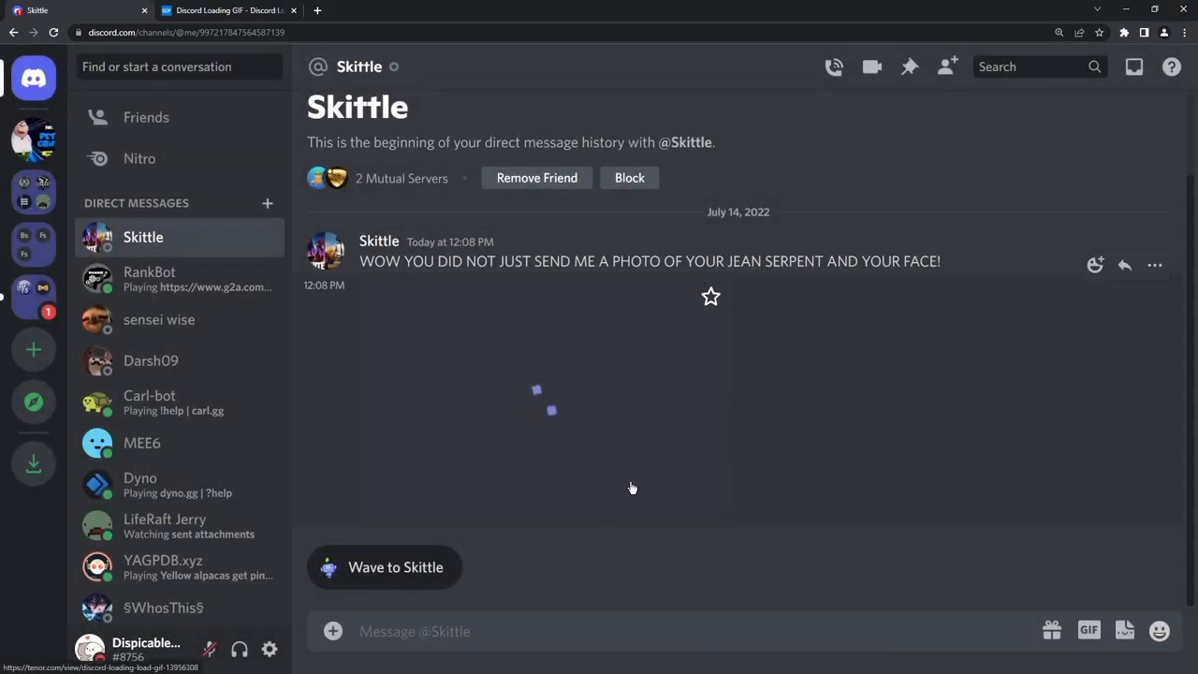
mouse_move(533, 528)
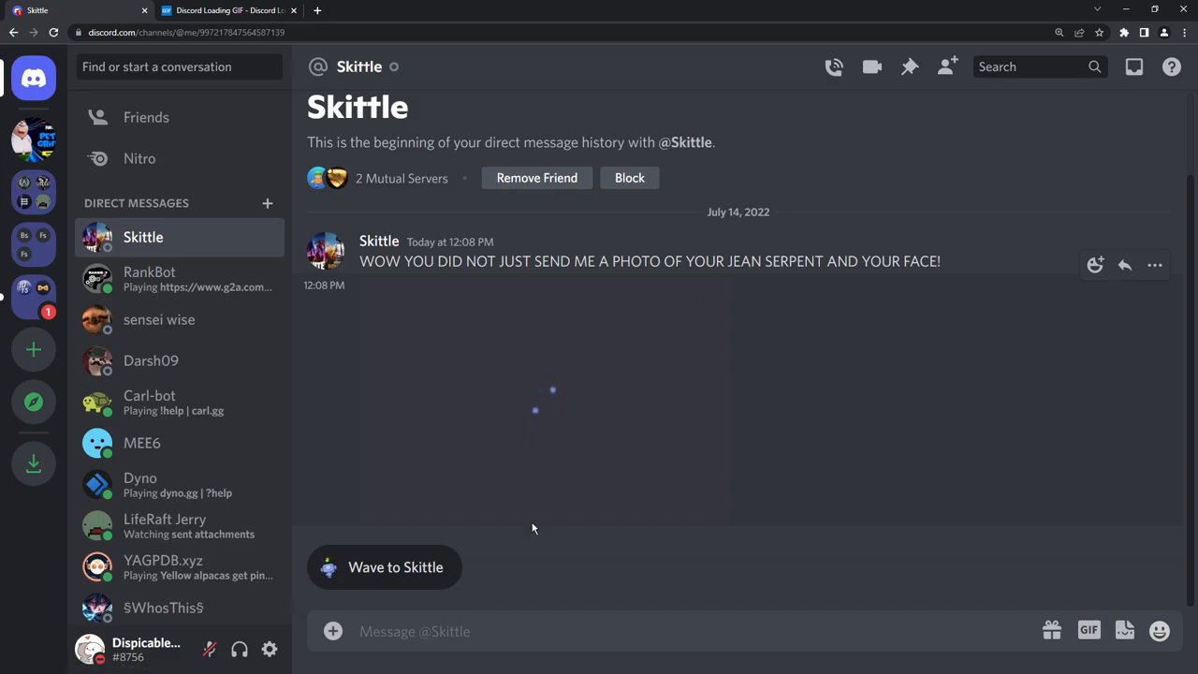
left_click(225, 10)
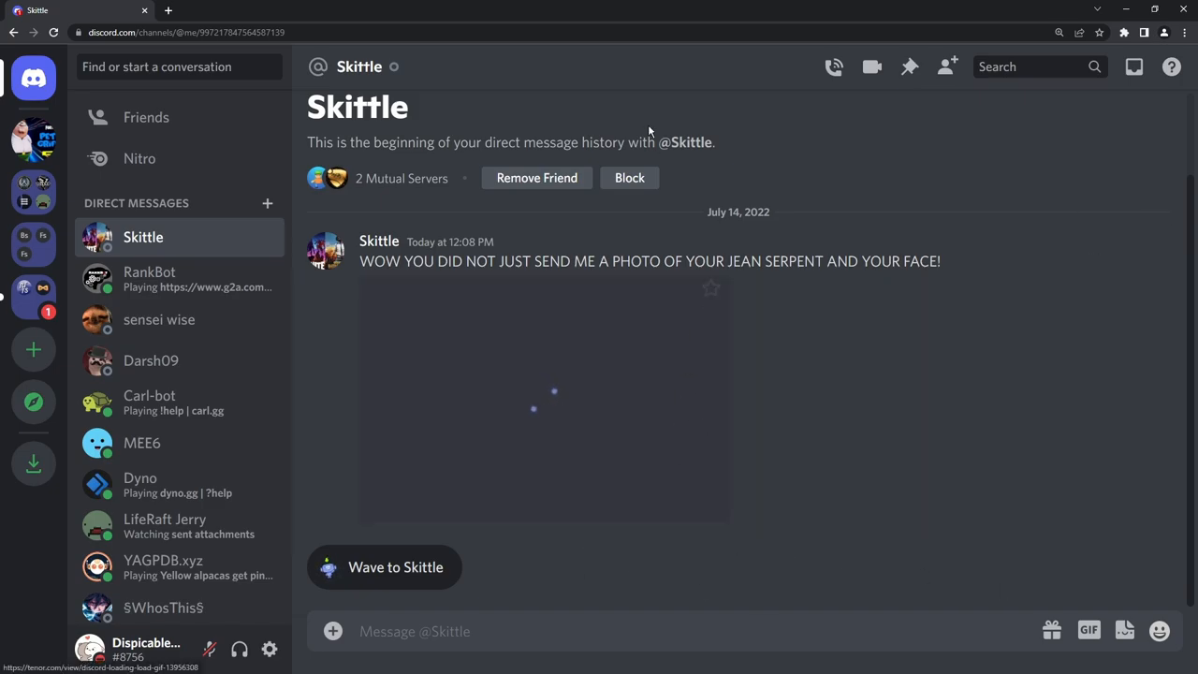
Step: Open the sent GIF's Tenor 'Discord Loading' page via Yep!, then return to the Skittle chat
left_click(229, 10)
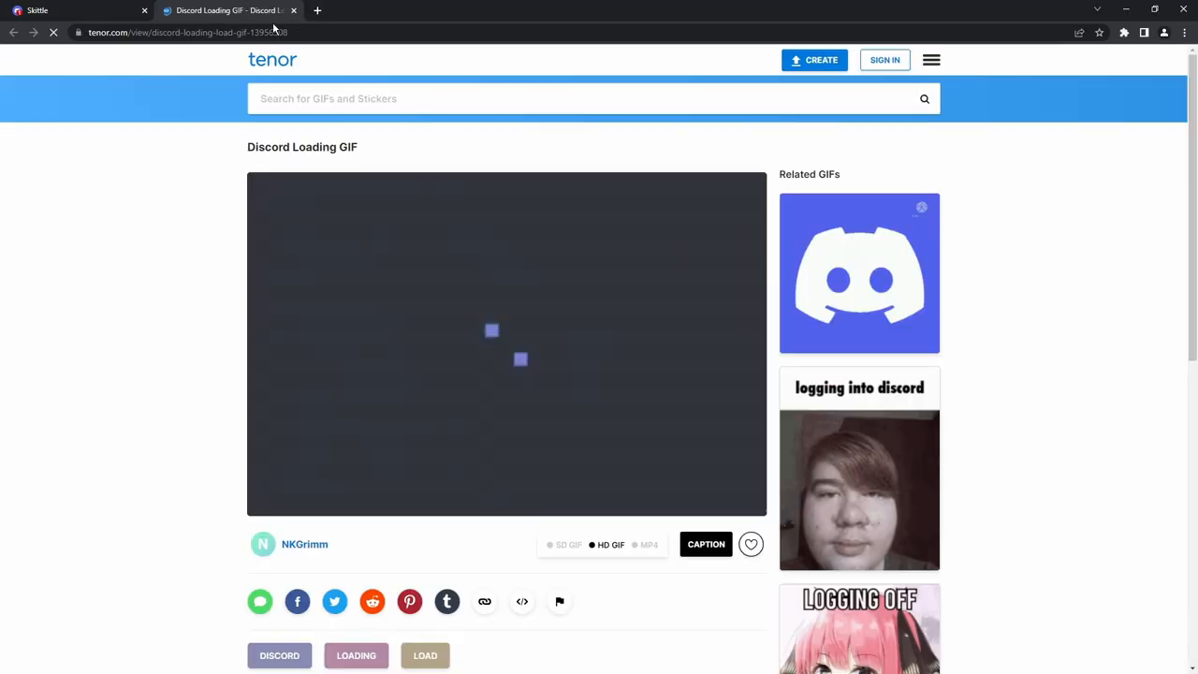
left_click(47, 10)
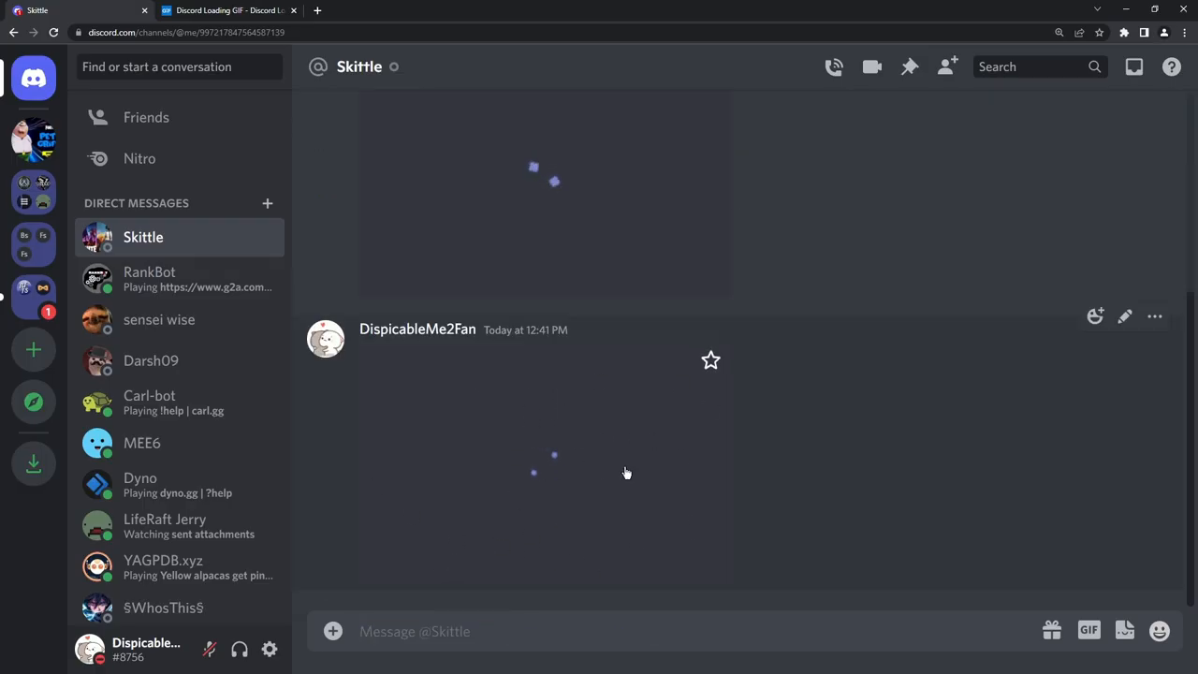
left_click(543, 454)
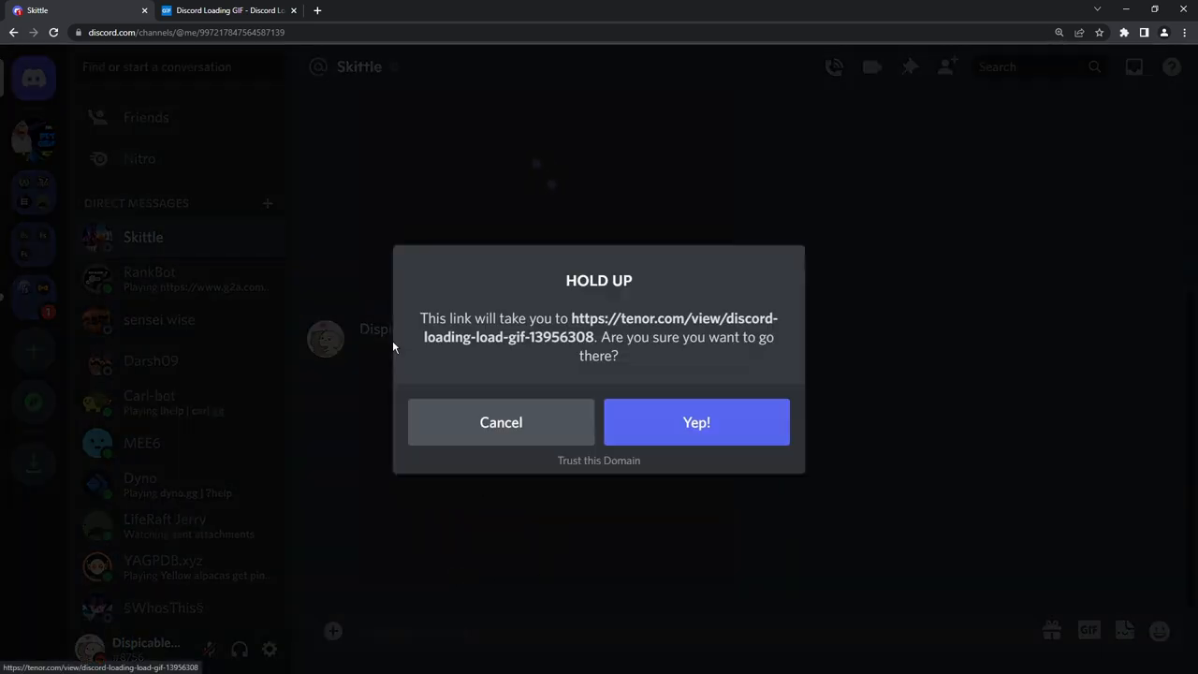
left_click(696, 422)
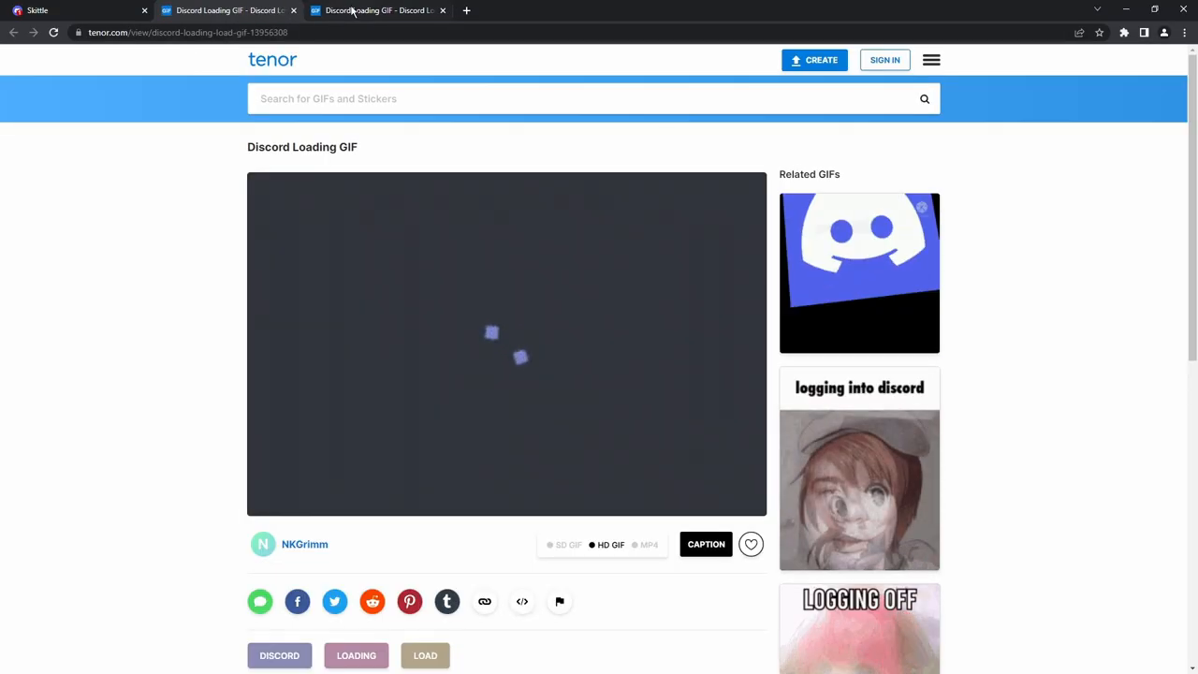
left_click(42, 11)
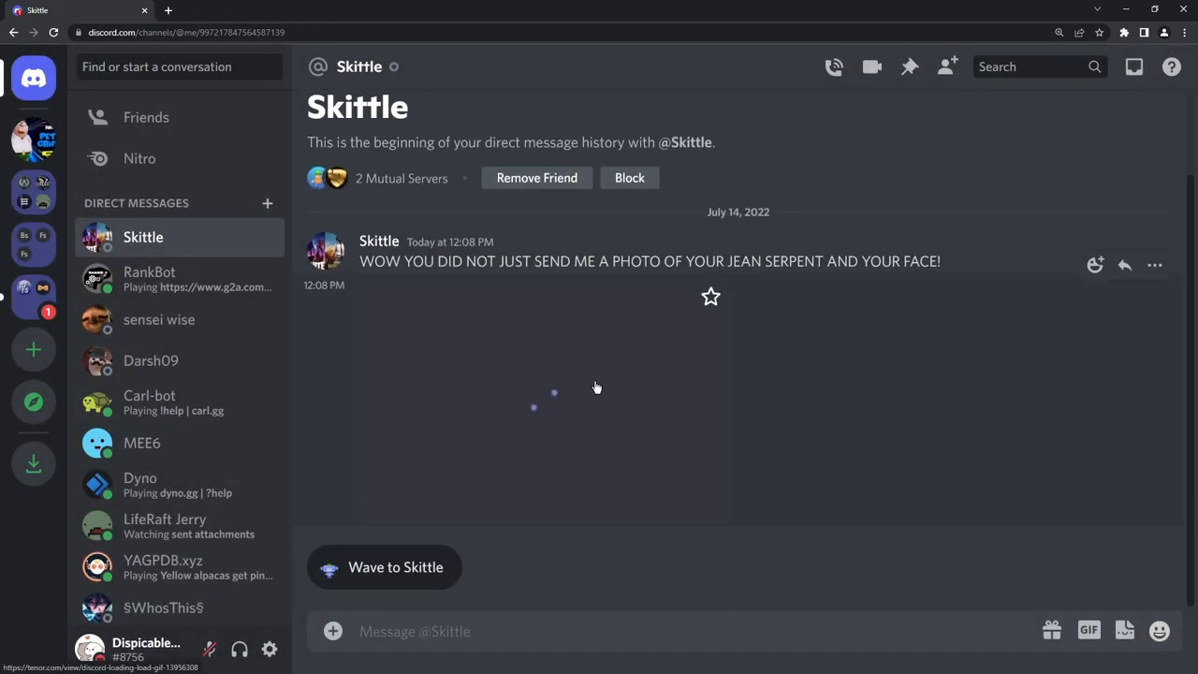
Step: Preview the loading image, open the original, and confirm Yep! to reach fakediscord.com login
left_click(596, 388)
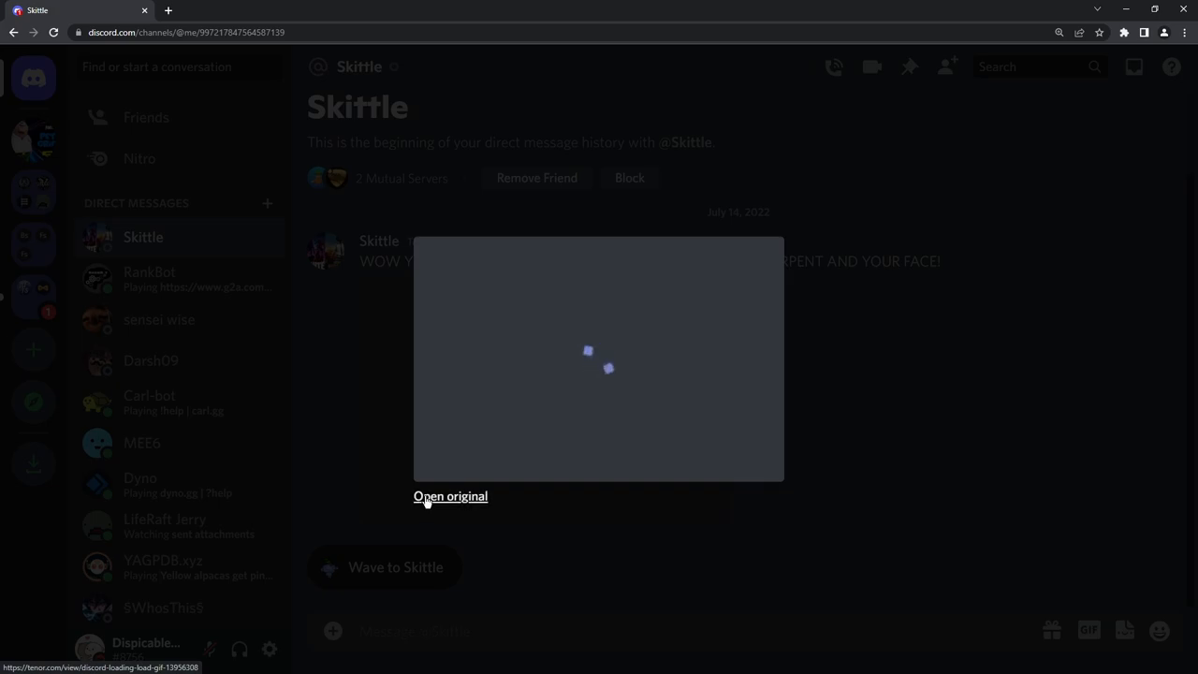
left_click(449, 496)
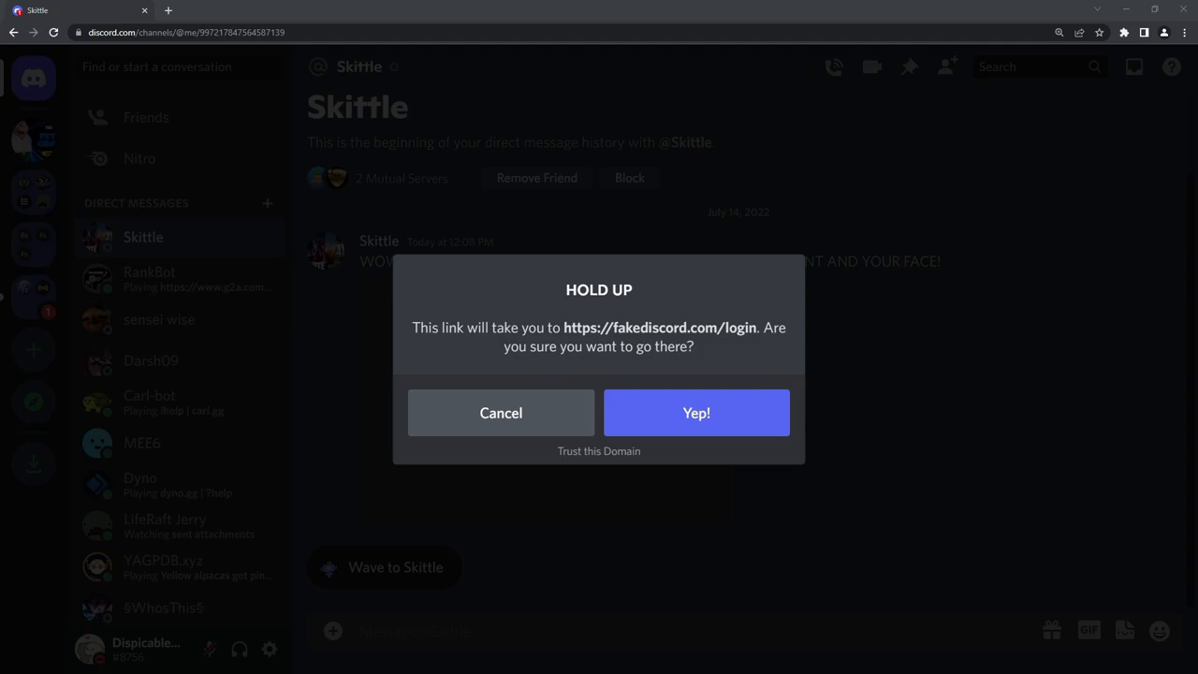
left_click(697, 413)
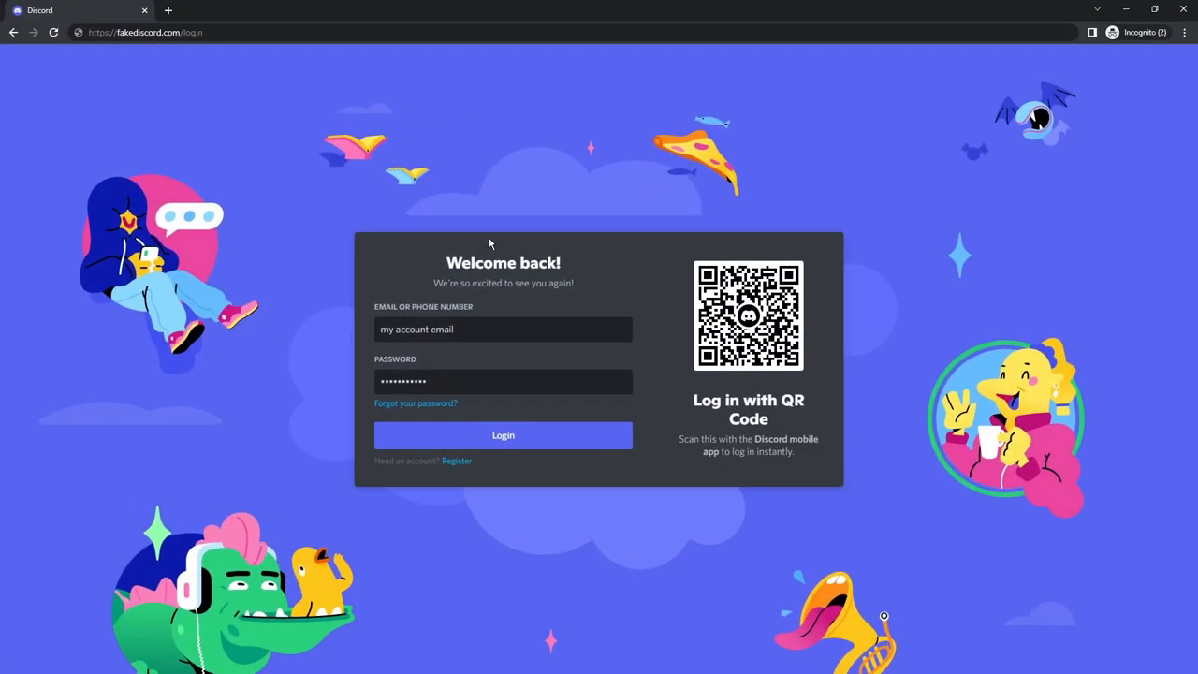
left_click(145, 31)
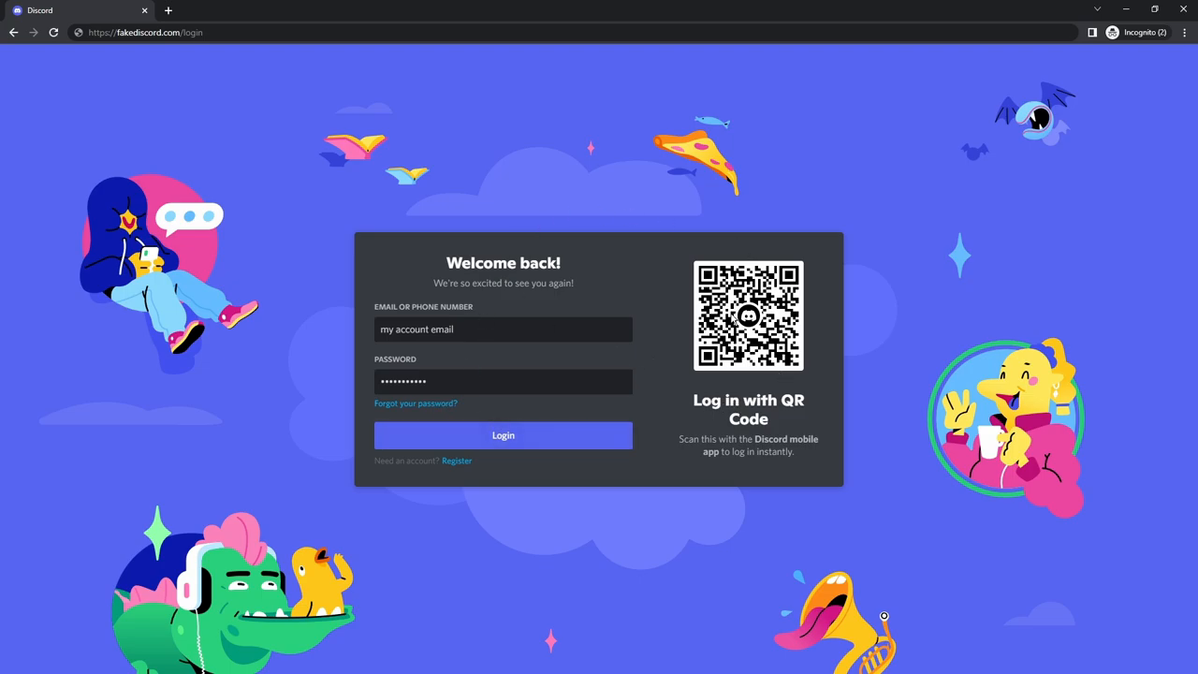
mouse_move(752, 534)
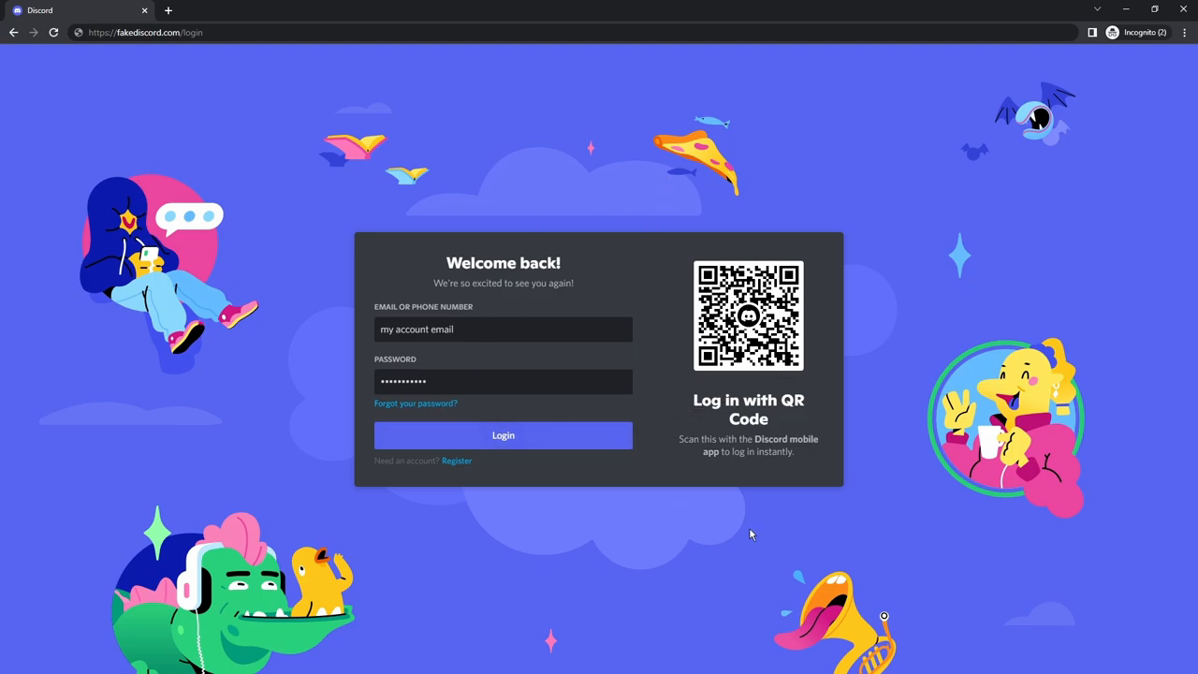
mouse_move(755, 480)
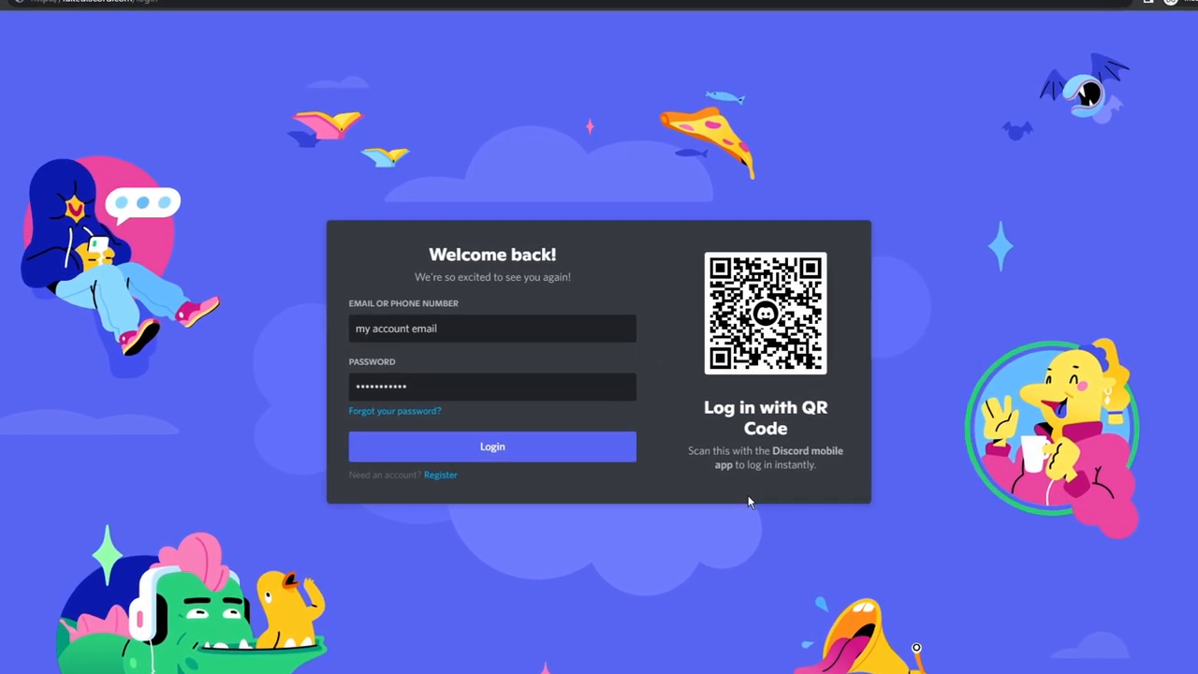
mouse_move(591, 451)
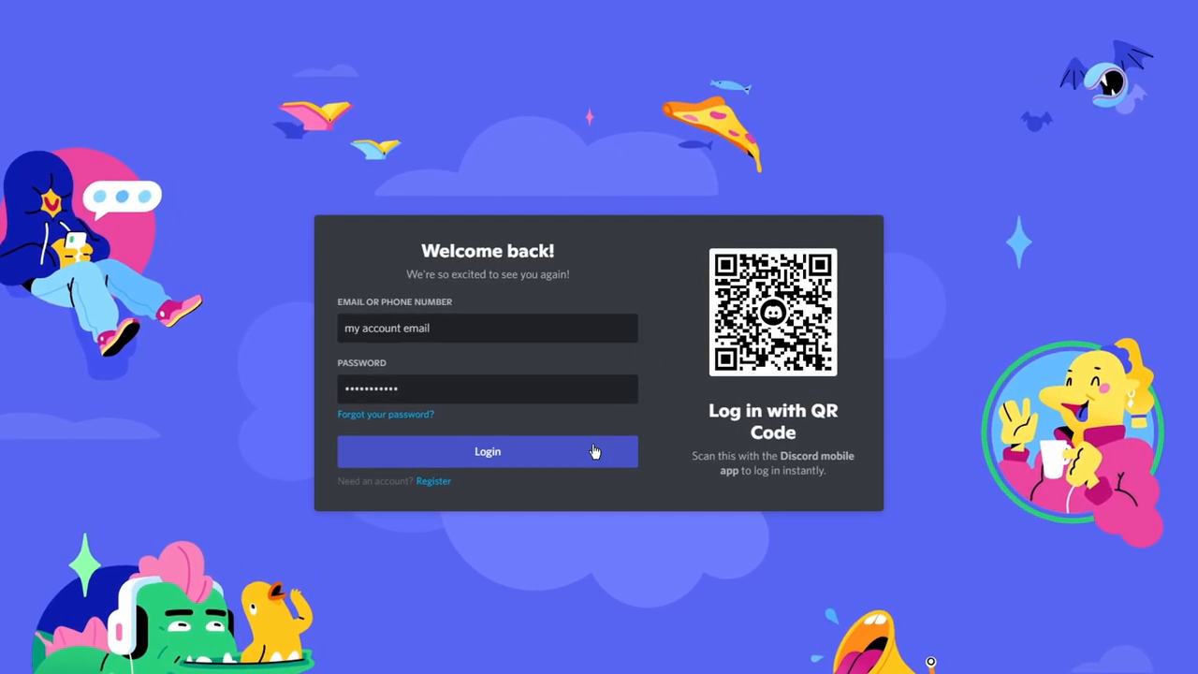
left_click(488, 451)
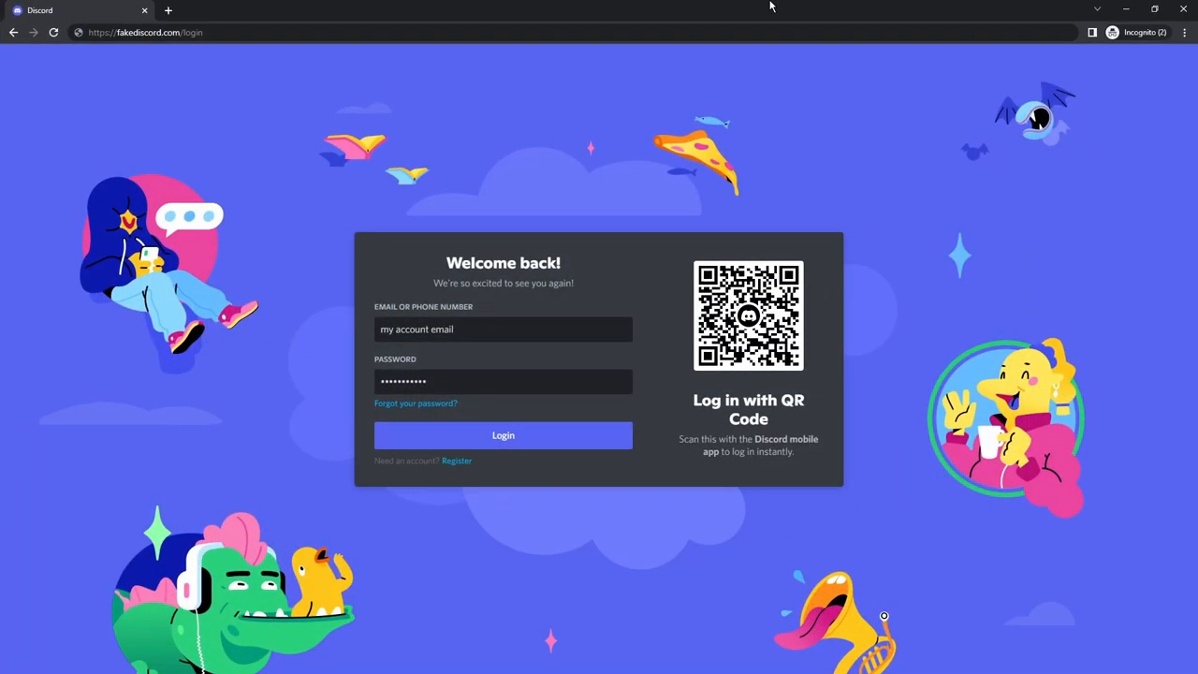
mouse_move(292, 196)
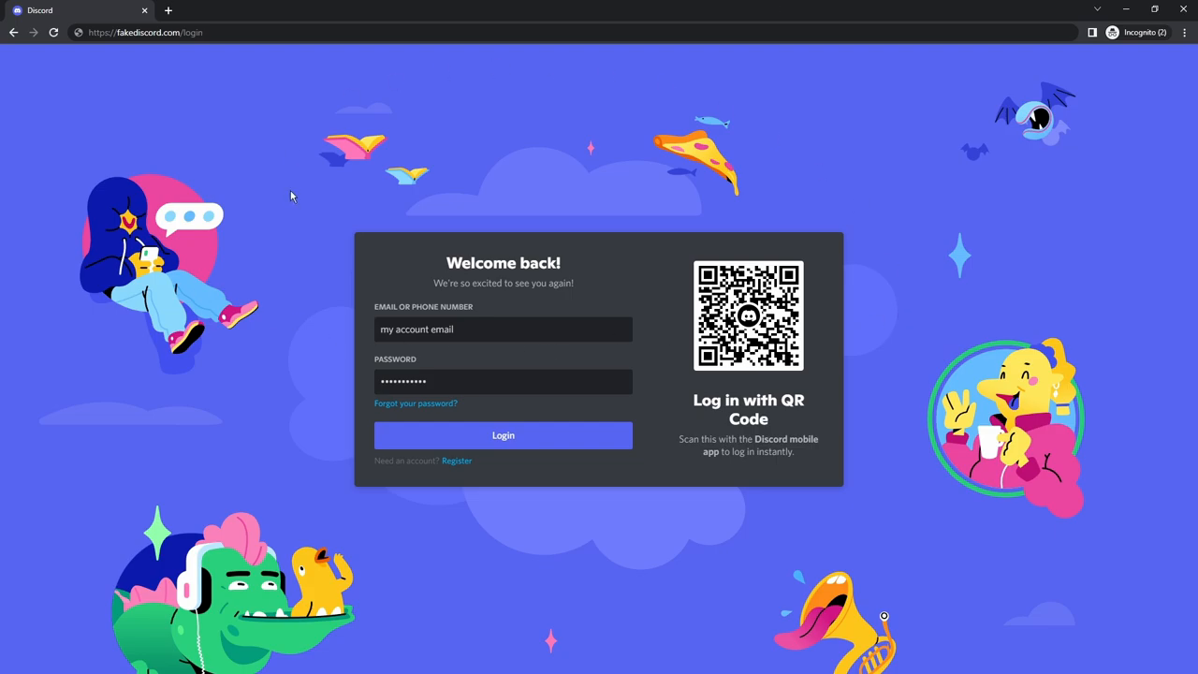
left_click(502, 435)
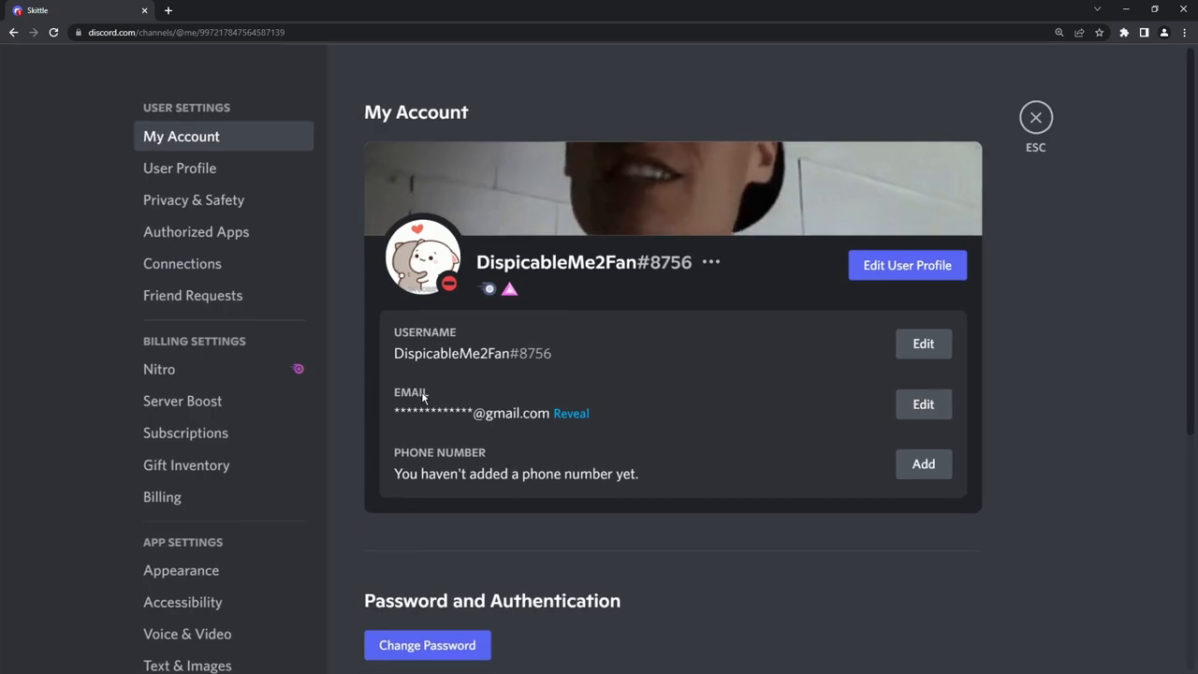
Step: Scroll through Password and Authentication, then the Authorized Apps list (MEE6, Dyno, Medal, Pepe Manager)
scroll("down", 3)
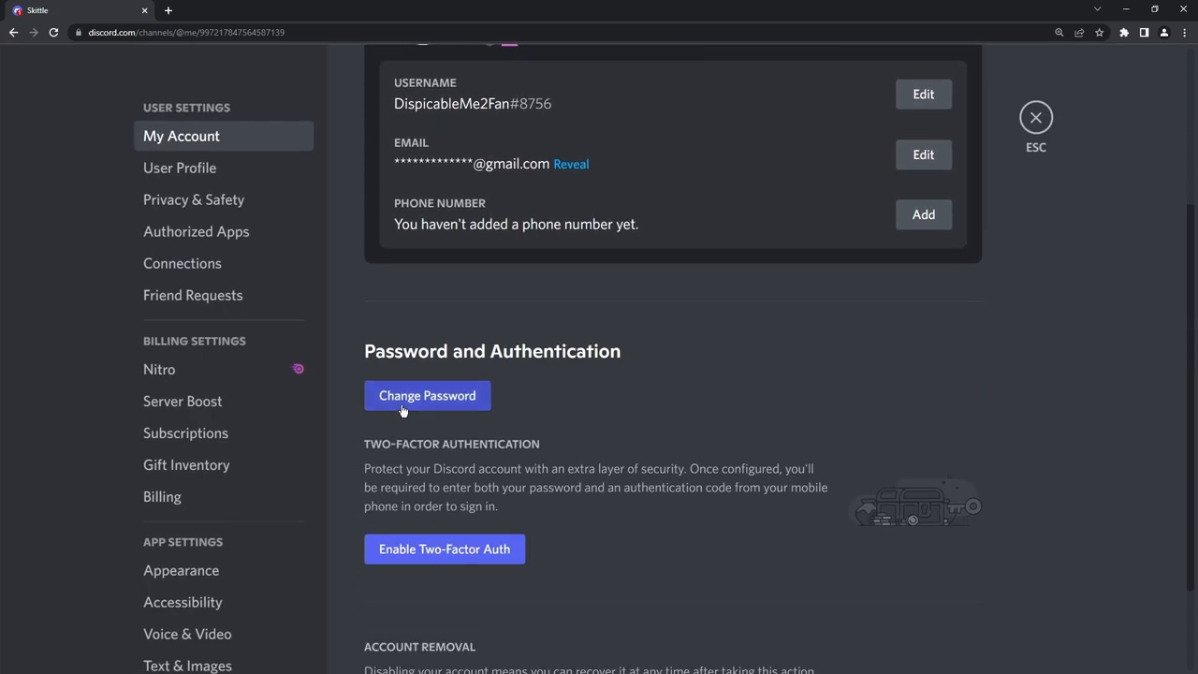
scroll("down", 3)
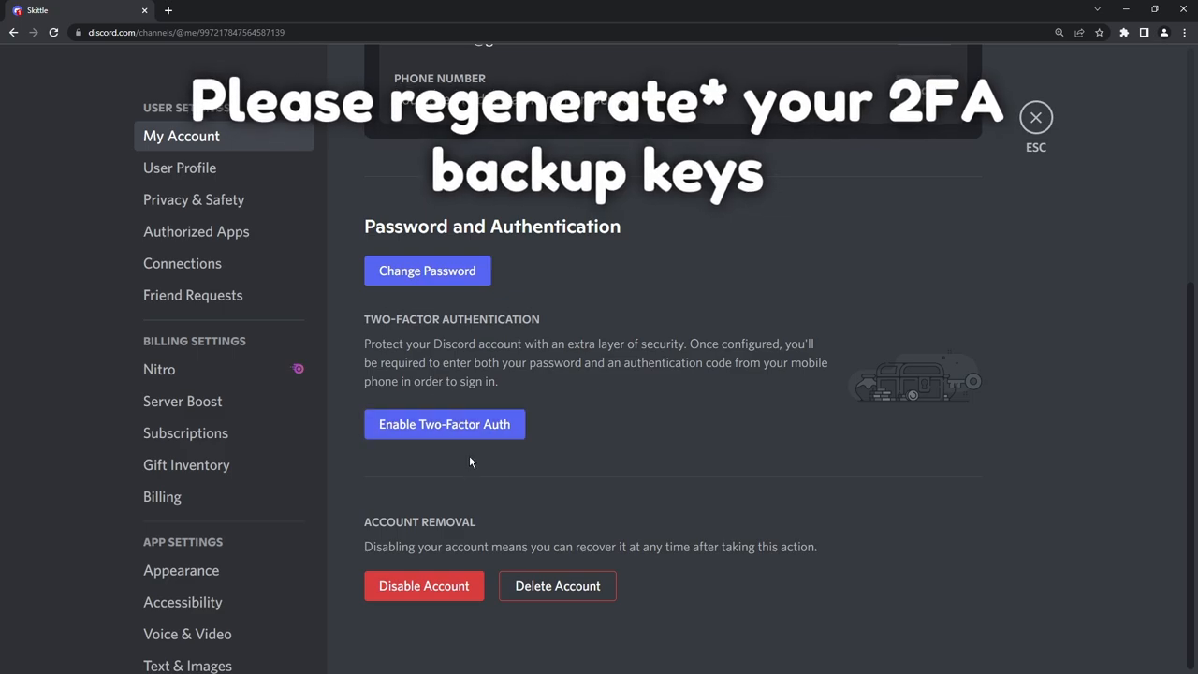
mouse_move(742, 433)
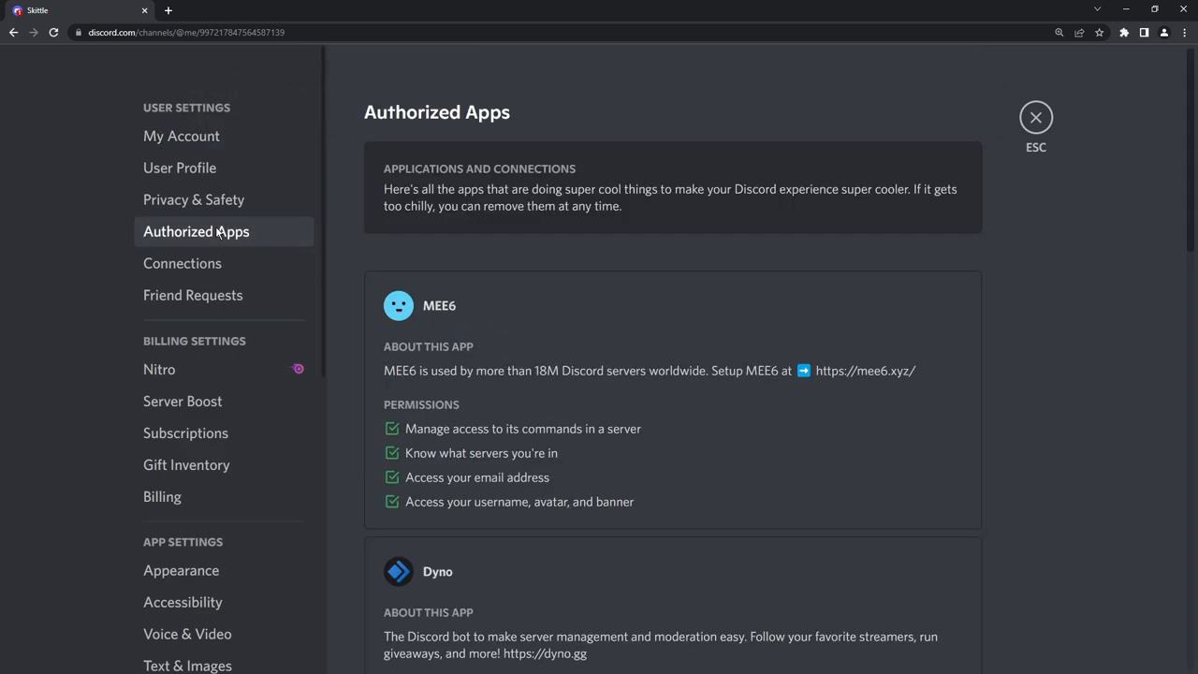
scroll("down", 3)
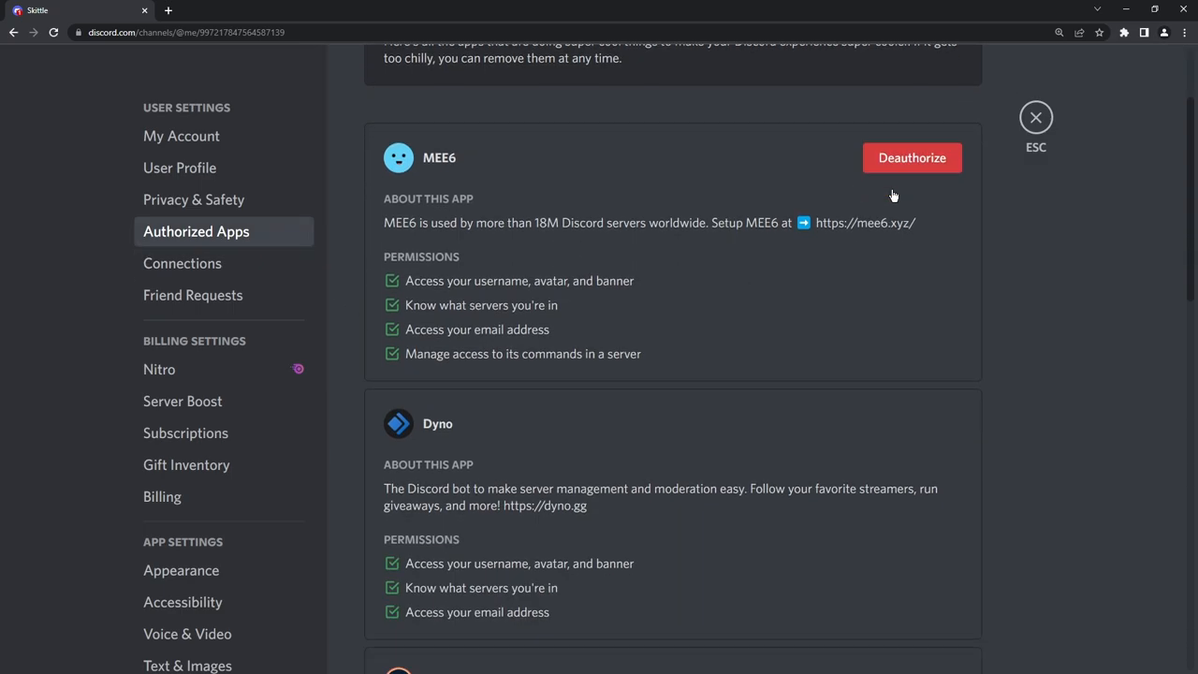
scroll("down", 3)
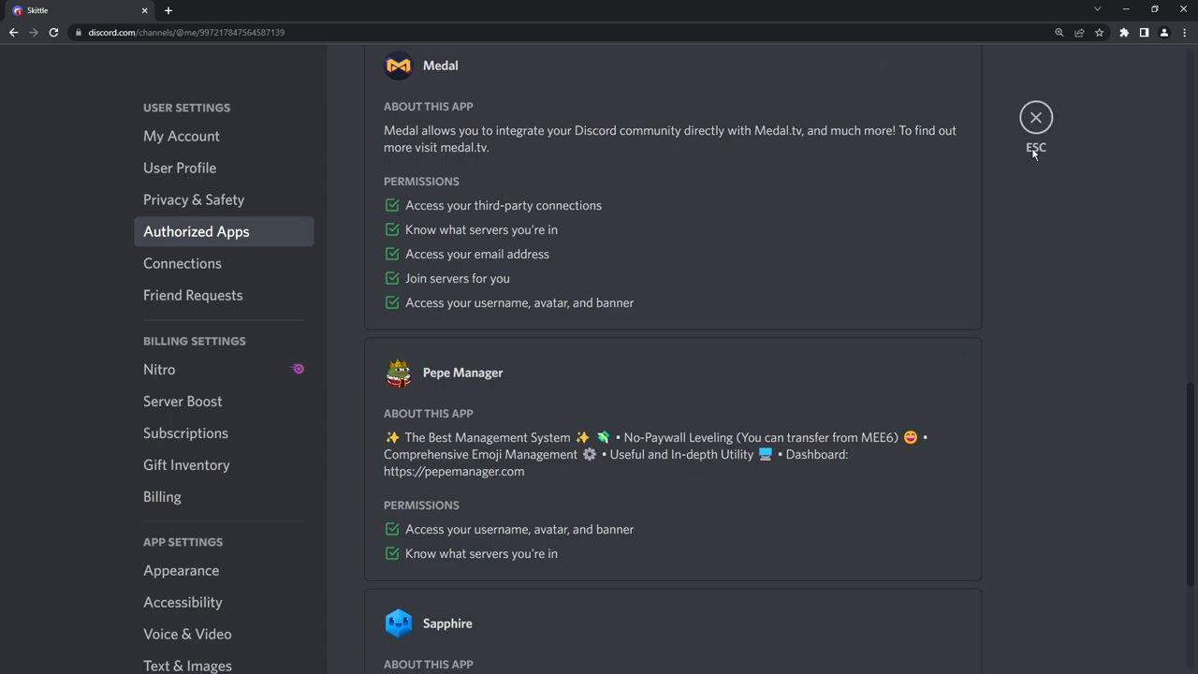
mouse_move(969, 219)
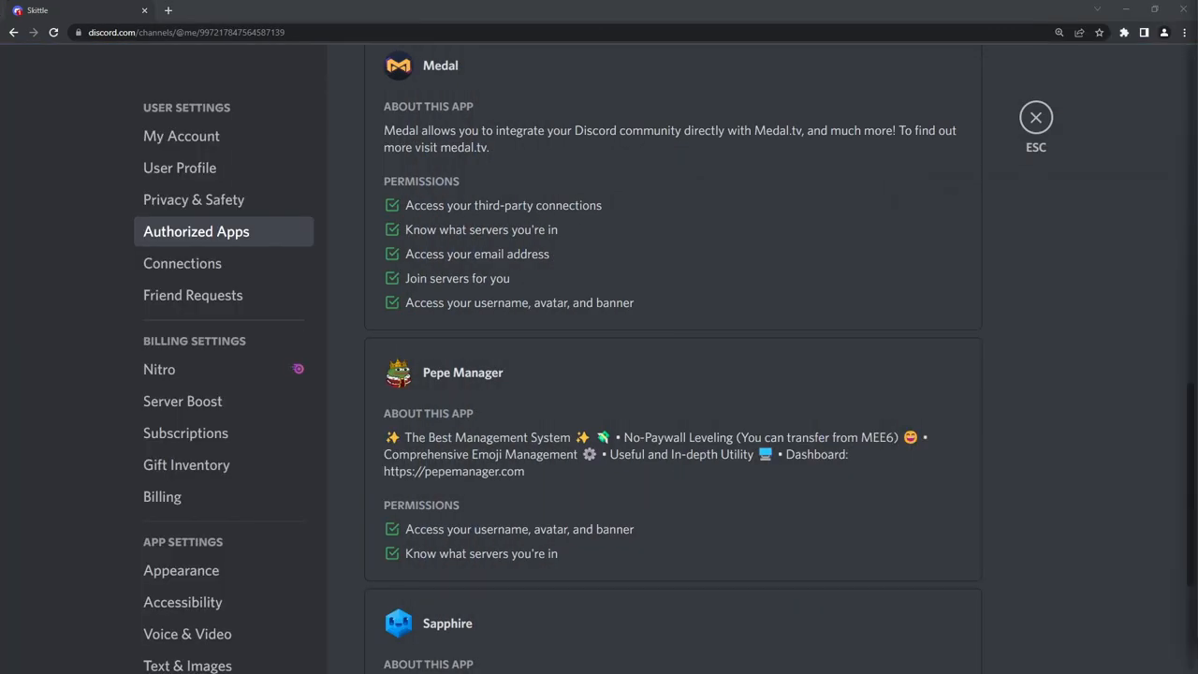
Step: Reopen User Settings and scroll Privacy & Safety's message-scanning and data-use options
left_click(1036, 118)
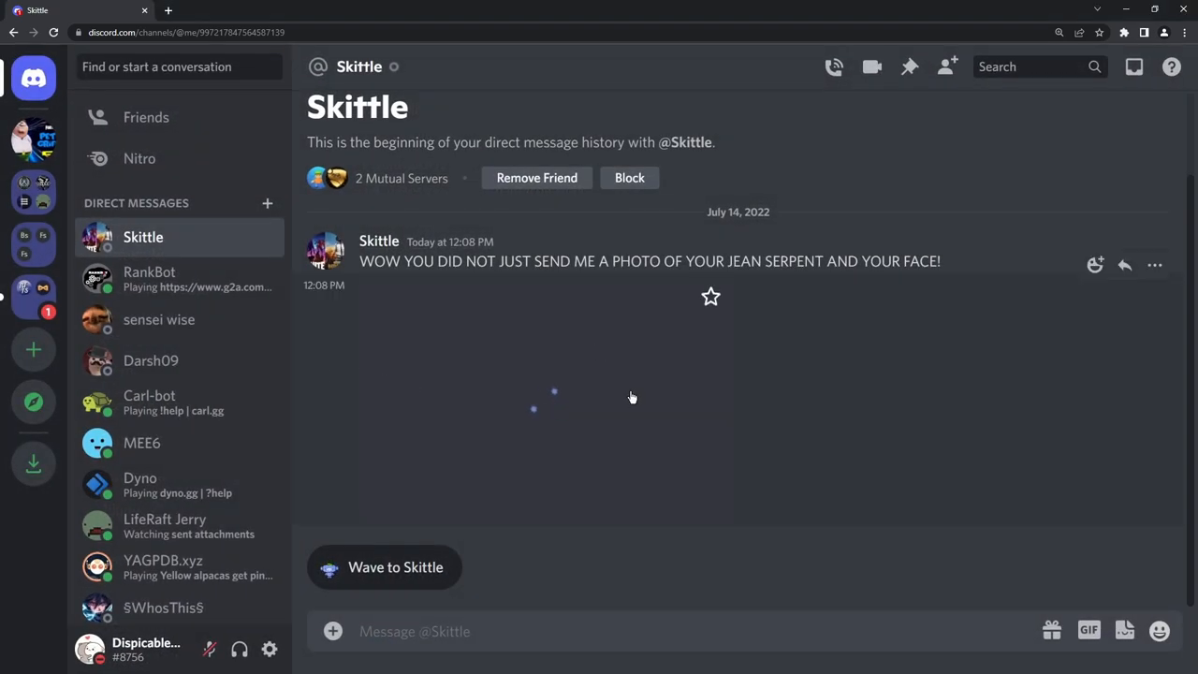
mouse_move(272, 646)
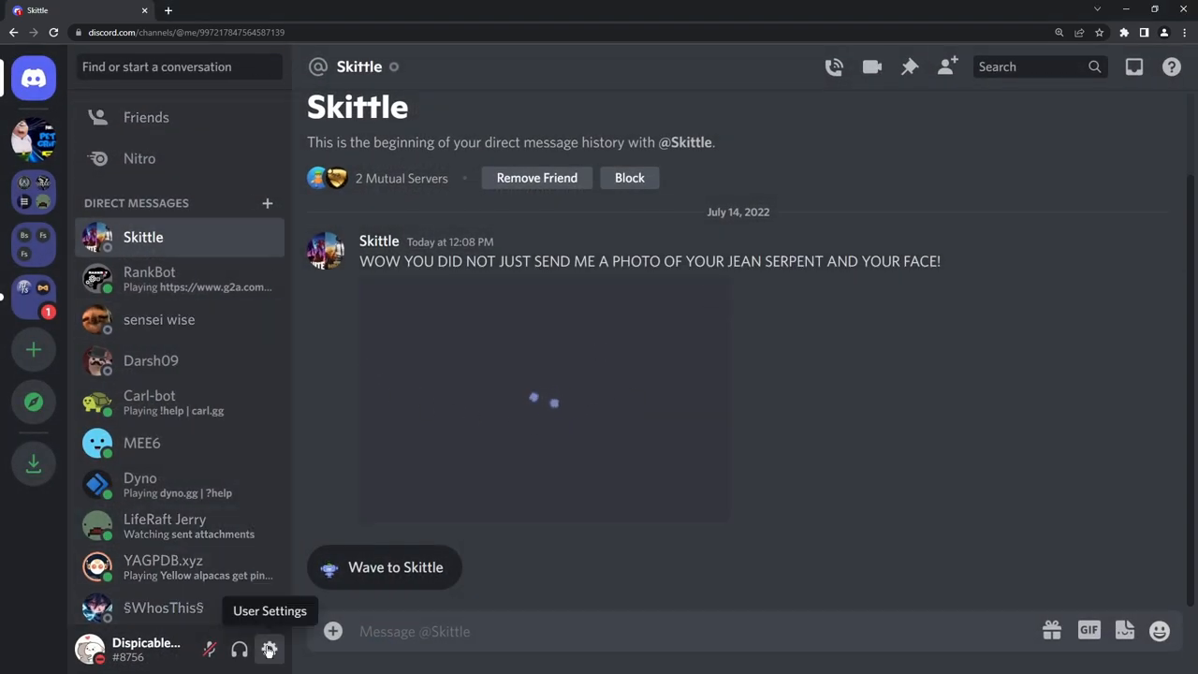
left_click(269, 645)
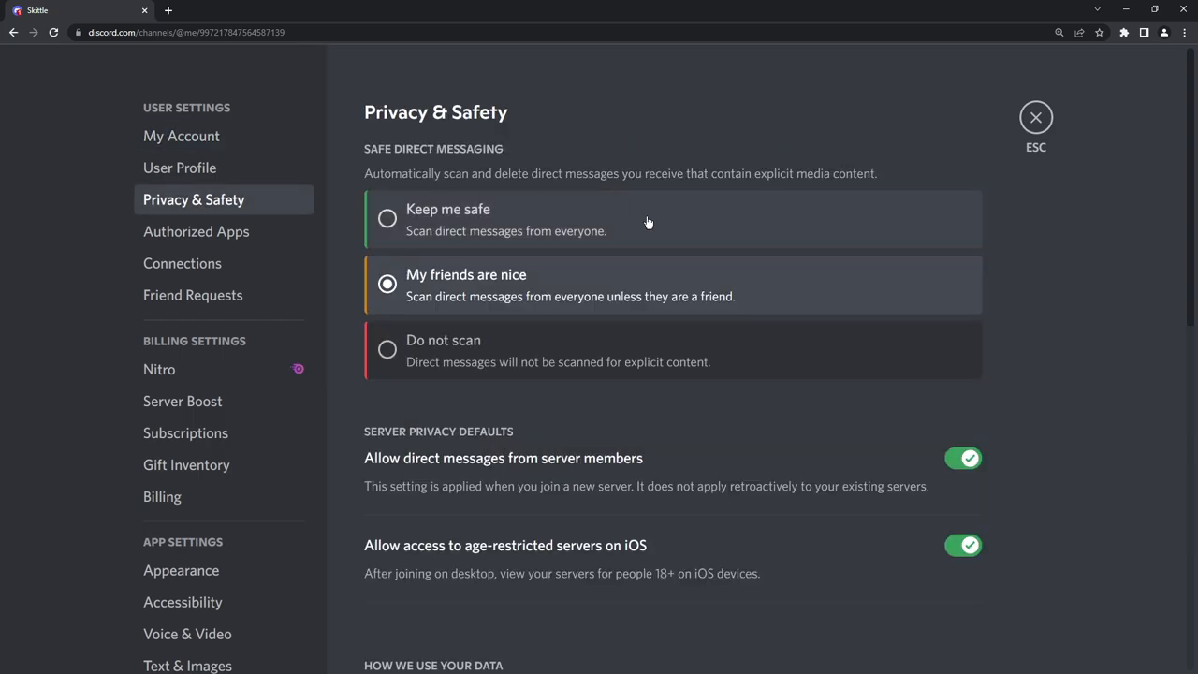
scroll("down", 3)
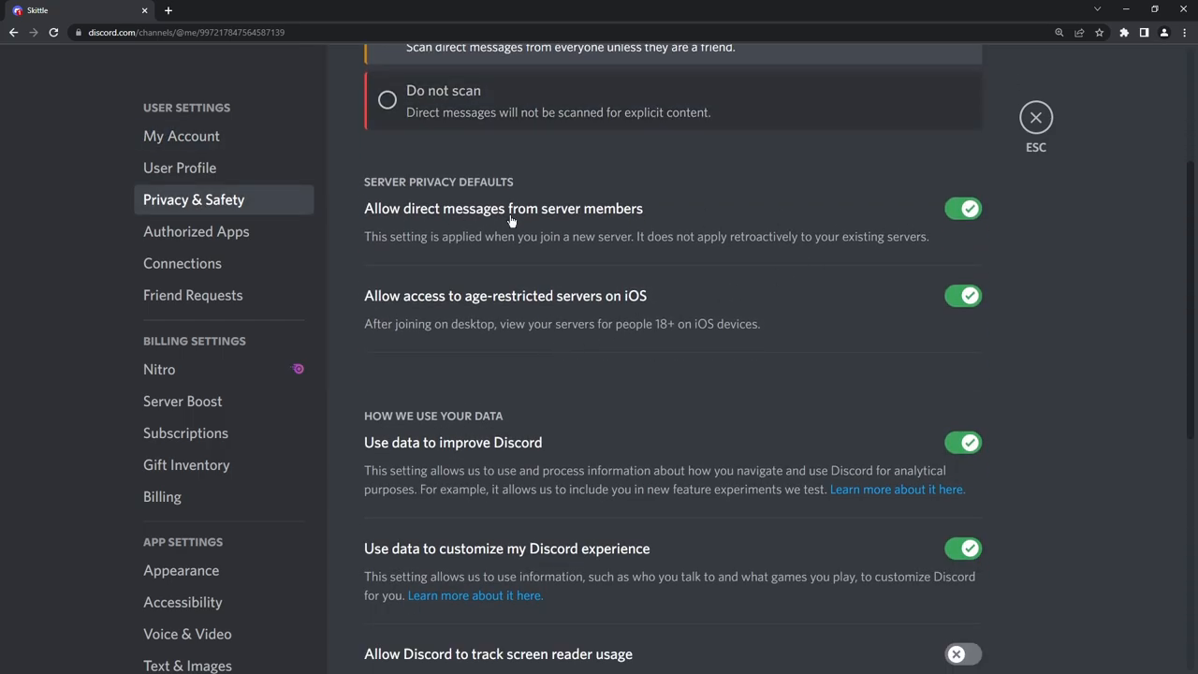
mouse_move(1036, 137)
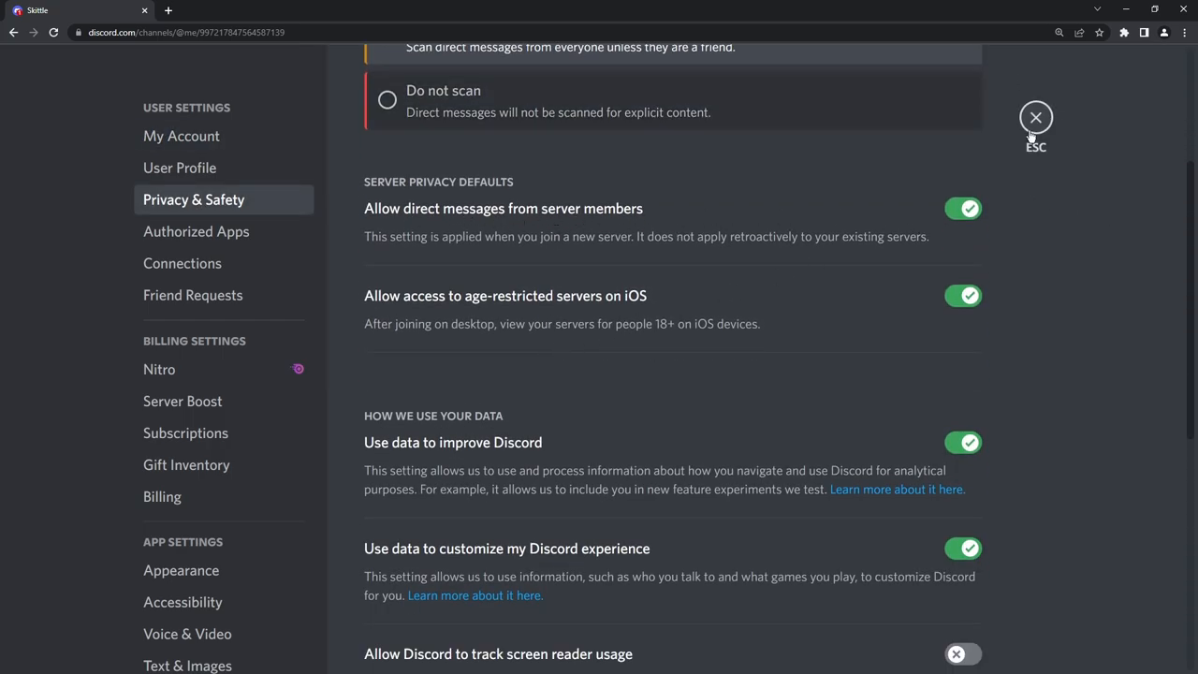
Step: Close User Settings to return to the Skittle DM with the loading image
left_click(1034, 117)
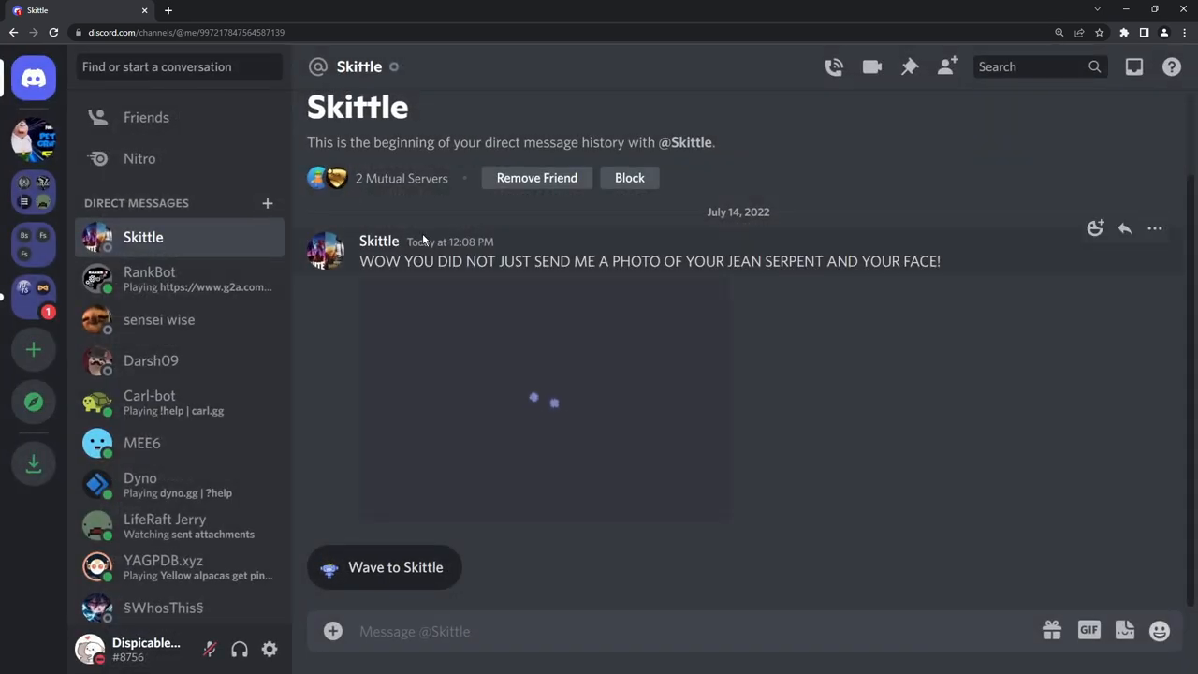
mouse_move(369, 200)
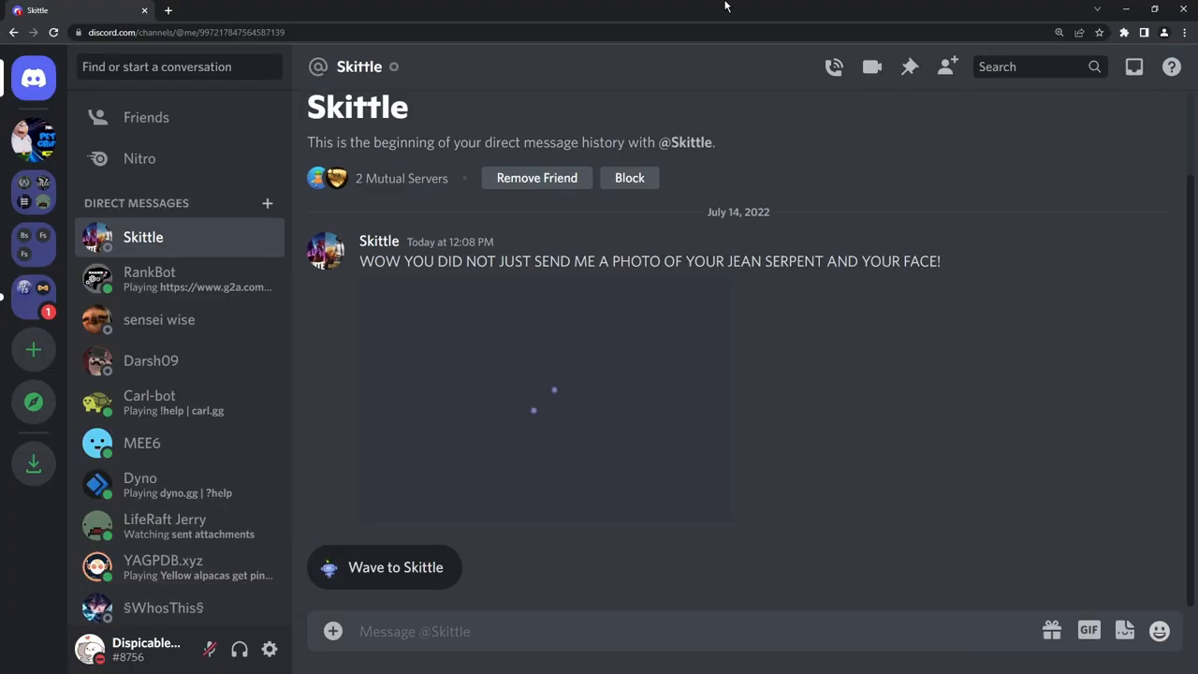
mouse_move(576, 376)
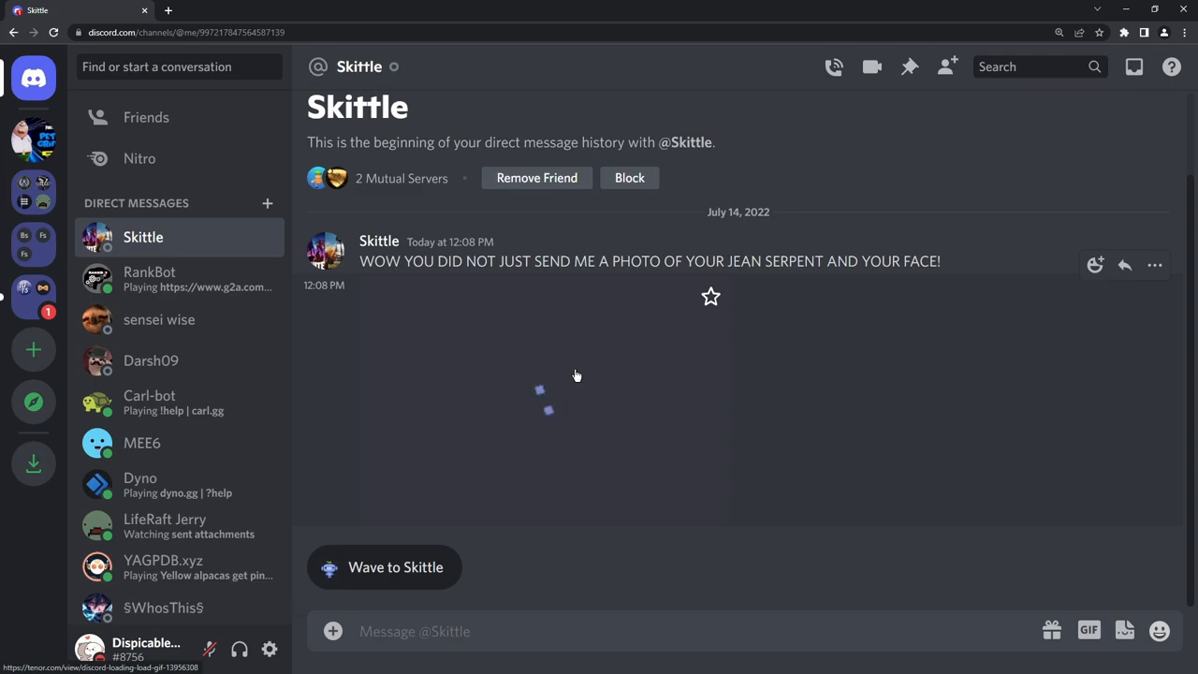
Step: Follow the image's original link to show the cdn.dlscordapp.com warning
left_click(576, 374)
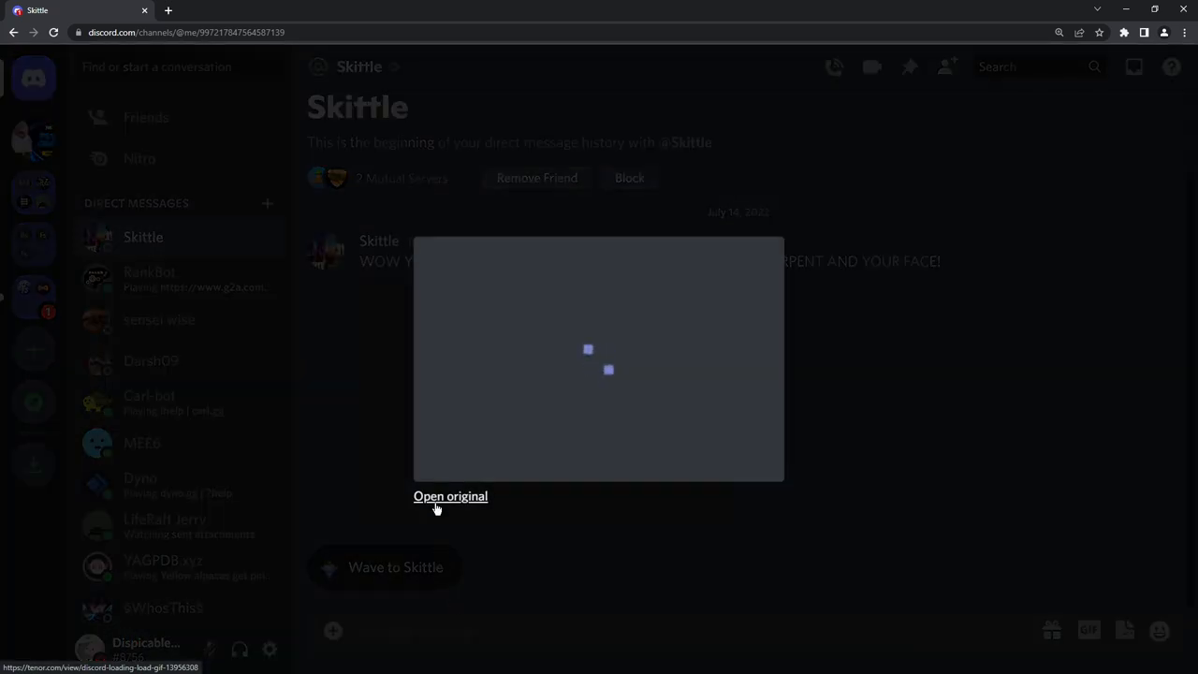
left_click(451, 496)
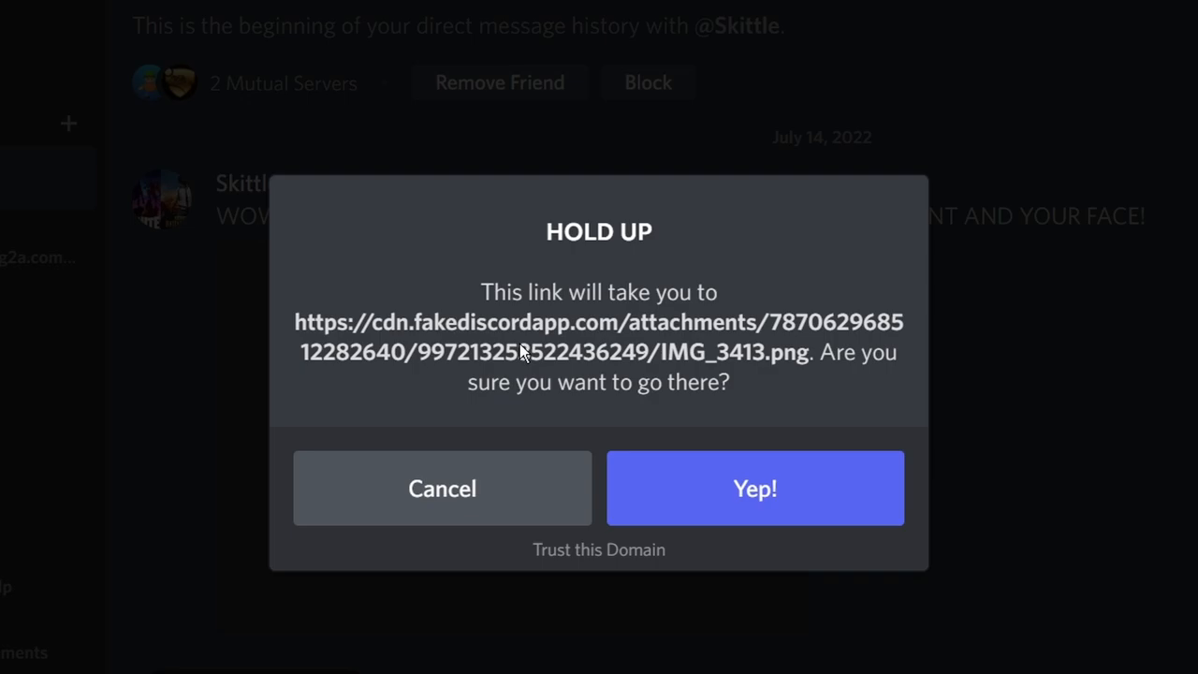
mouse_move(259, 338)
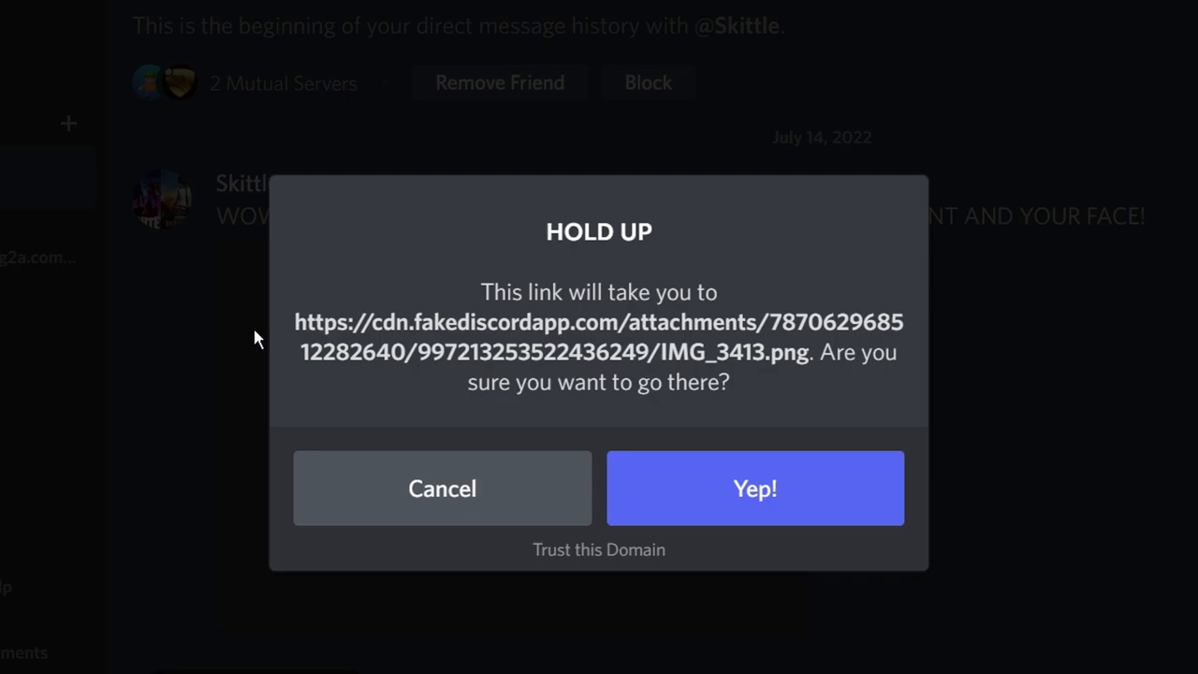
mouse_move(780, 459)
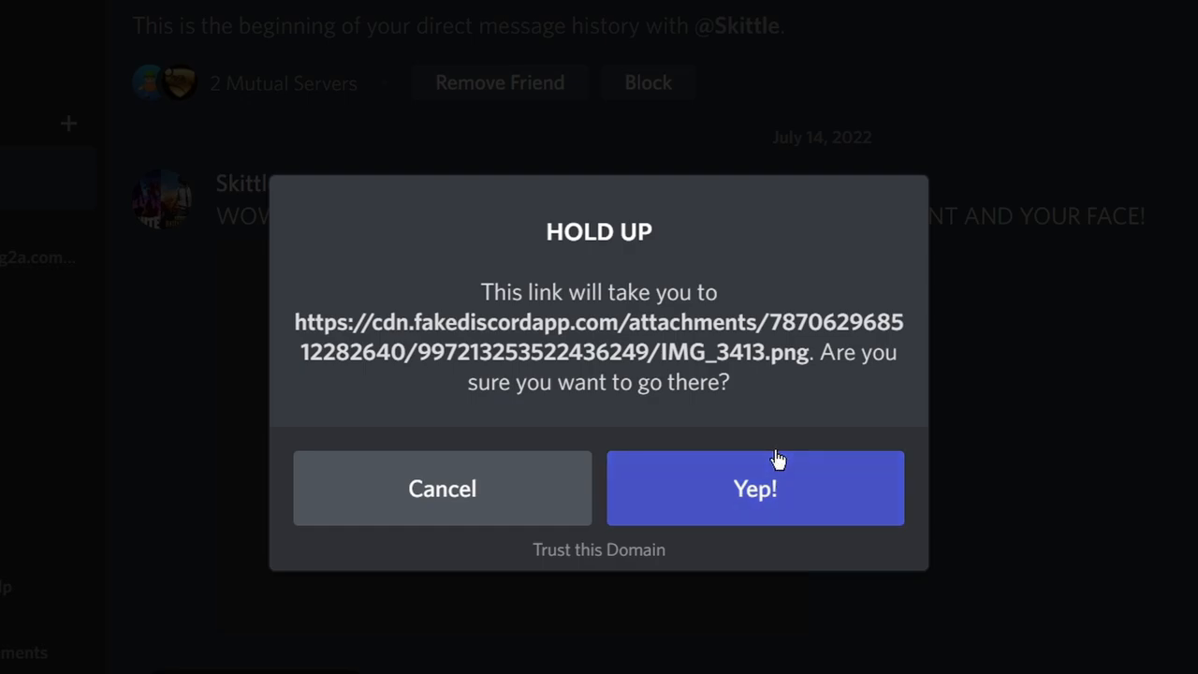
mouse_move(321, 352)
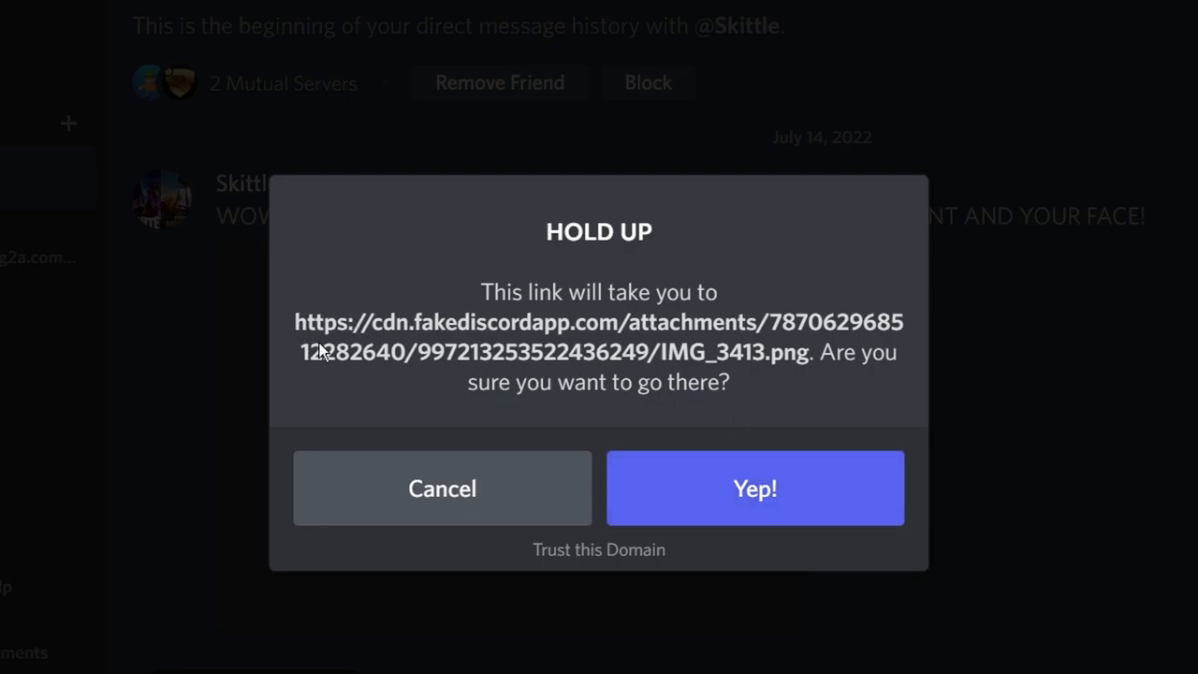
mouse_move(594, 365)
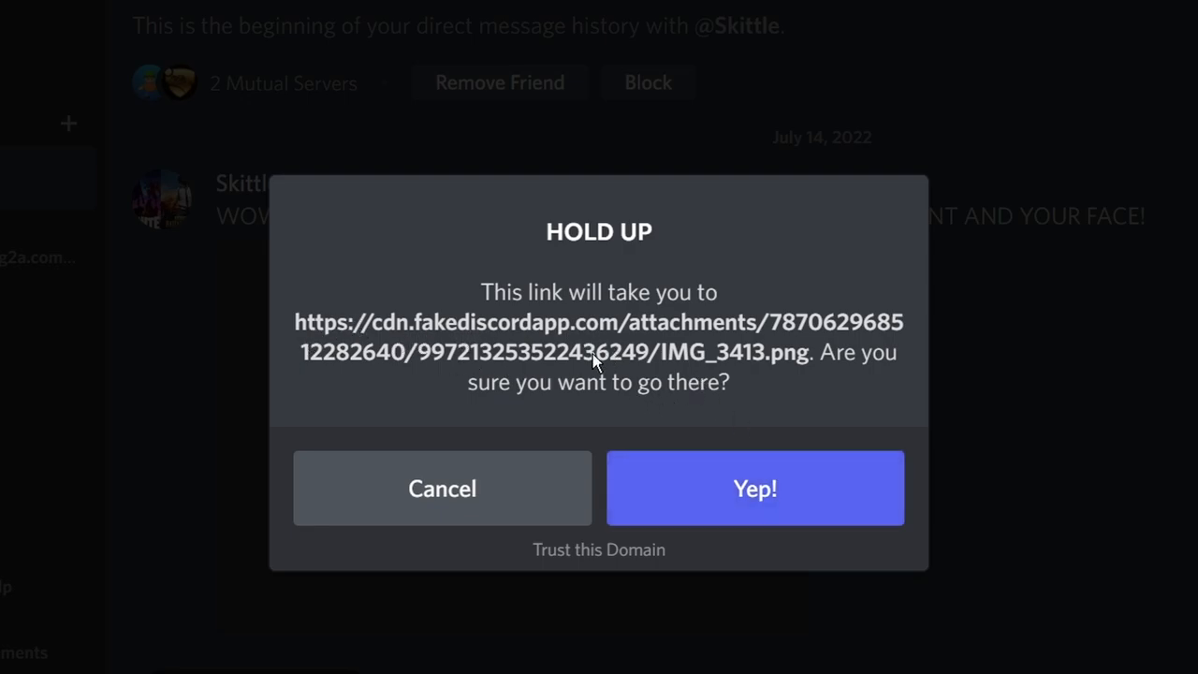
mouse_move(637, 307)
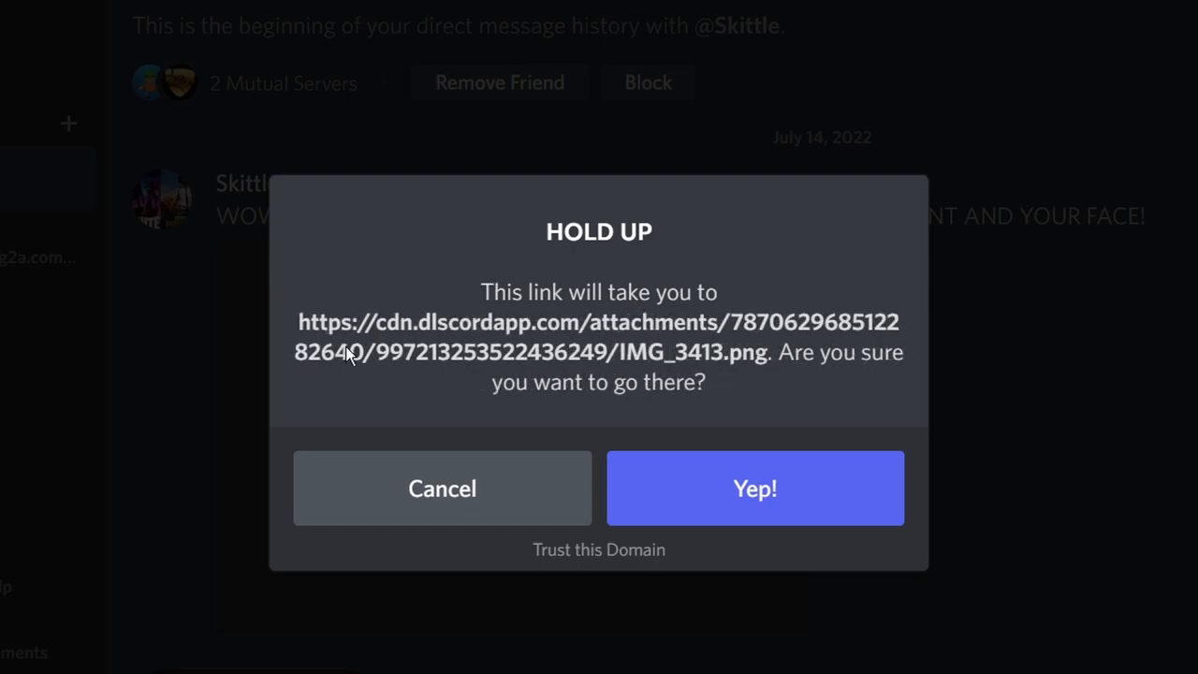
mouse_move(550, 355)
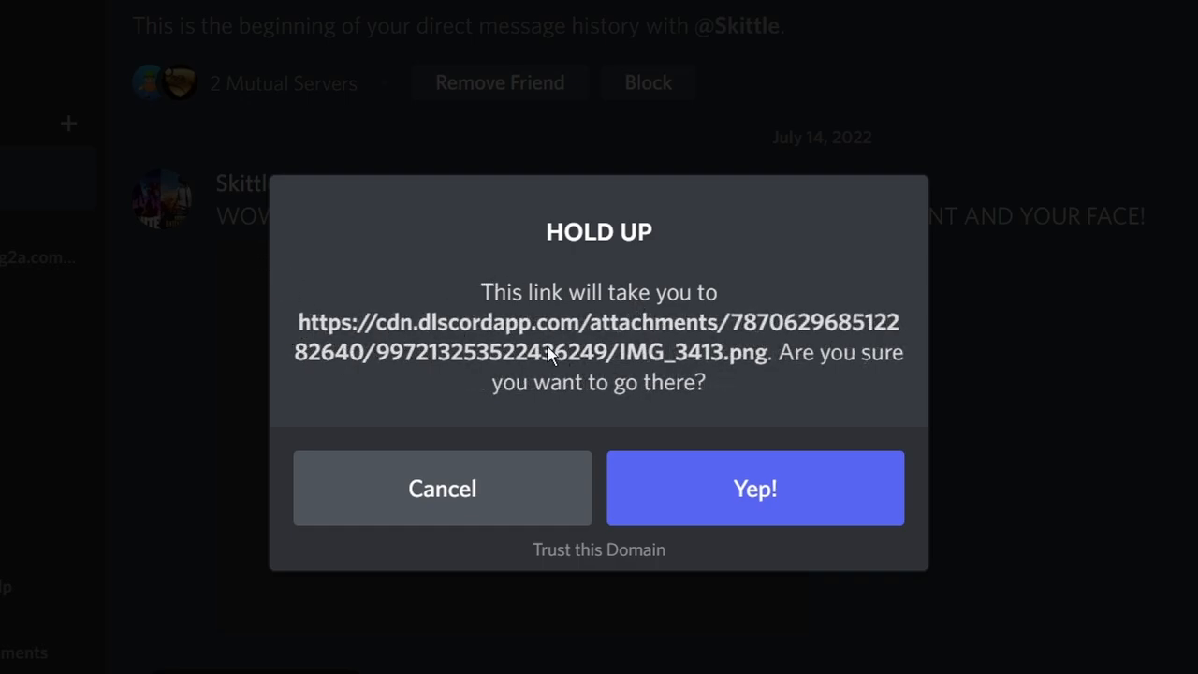
mouse_move(391, 320)
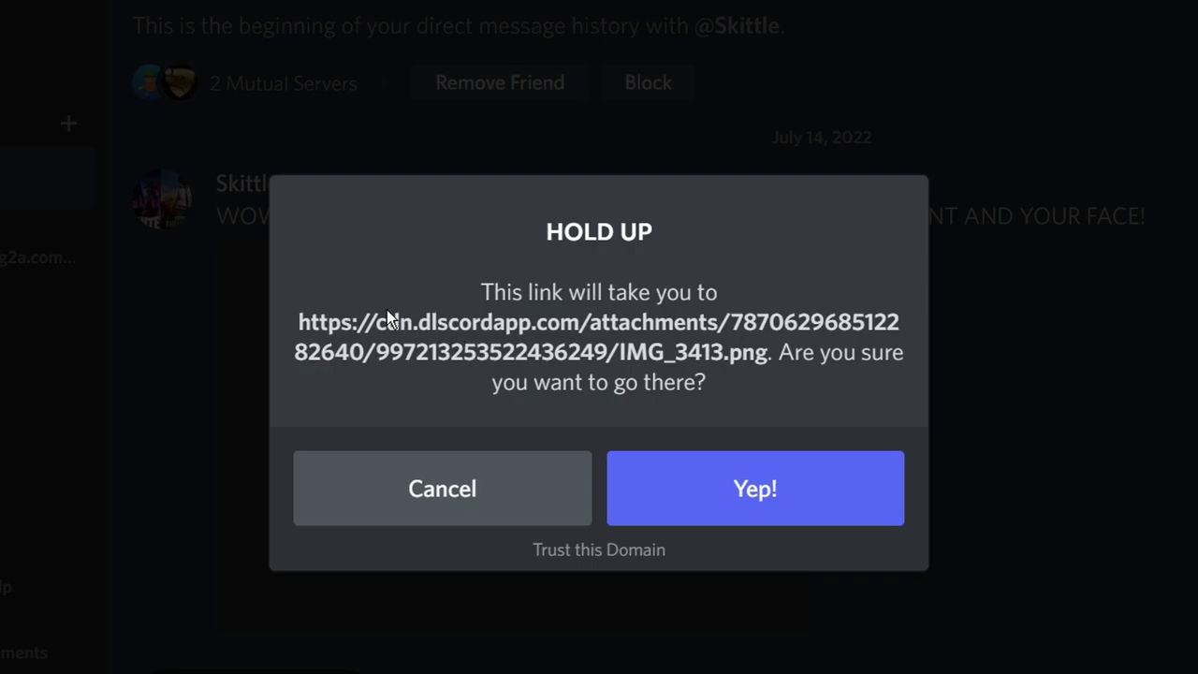
mouse_move(419, 342)
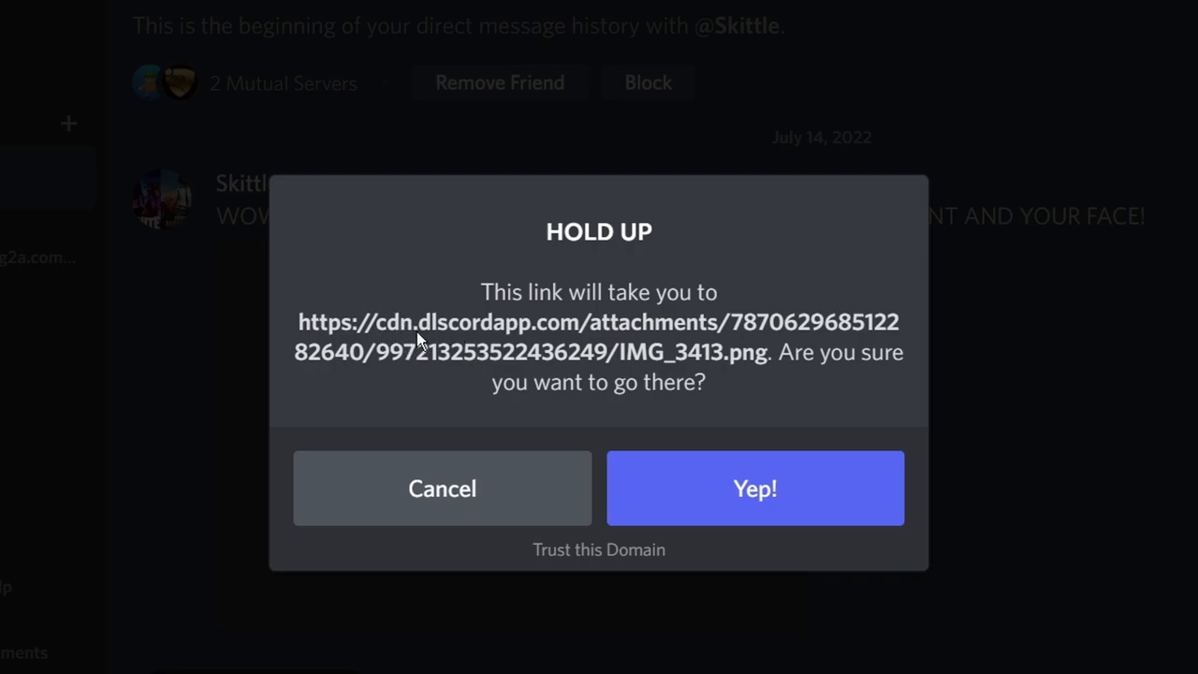
mouse_move(531, 326)
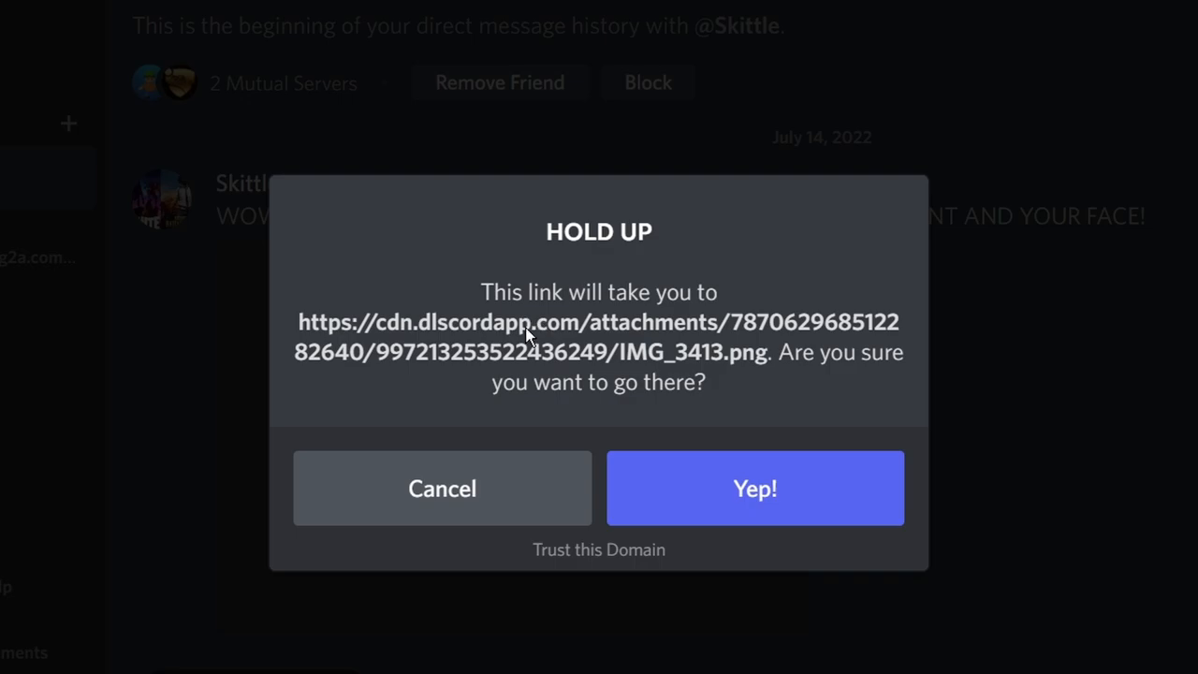
left_click(756, 488)
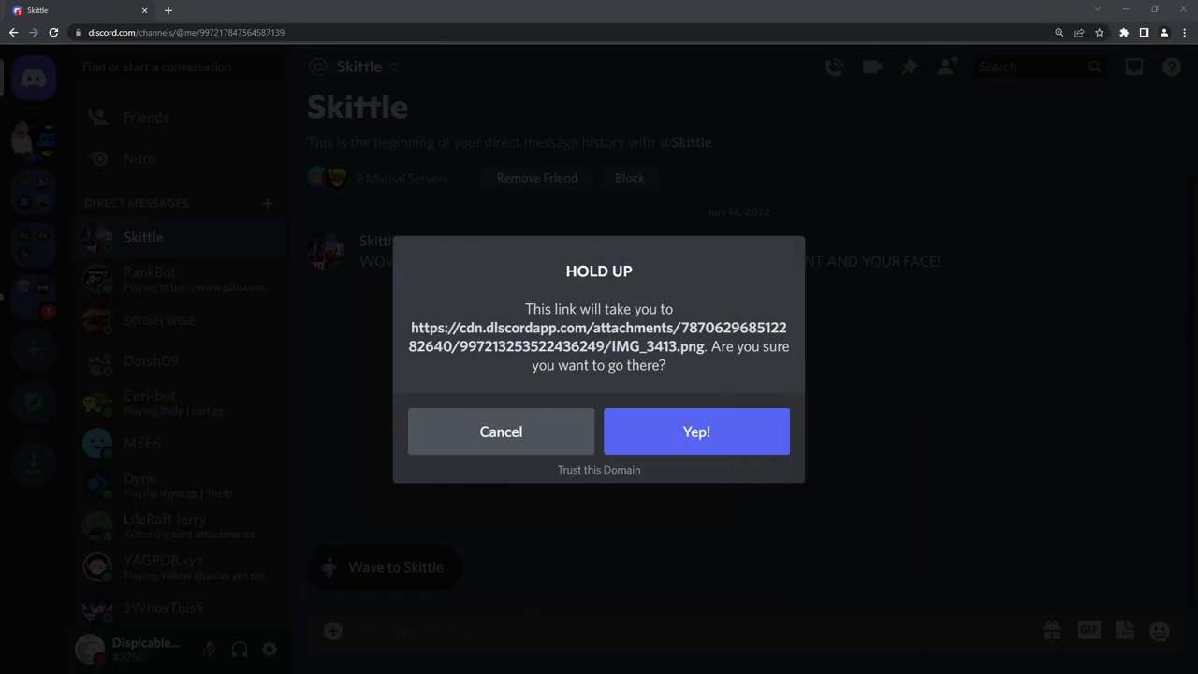
Step: Confirm Yep! on the warning to open the fakediscord.com login page
left_click(696, 432)
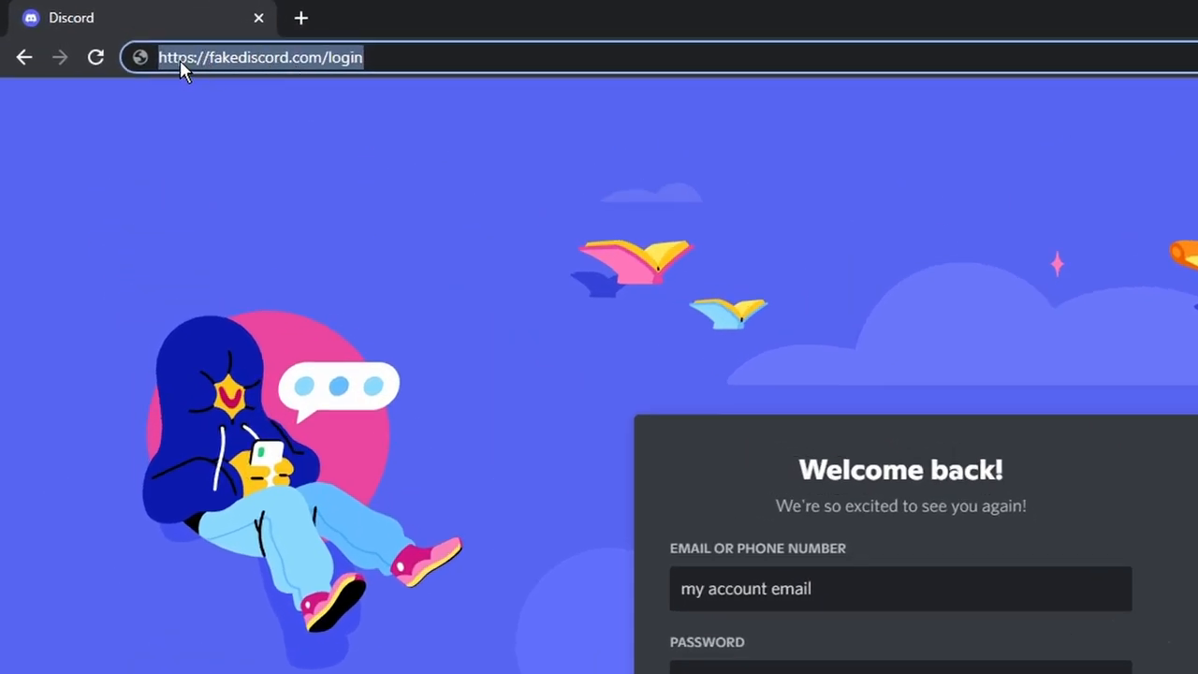
mouse_move(351, 79)
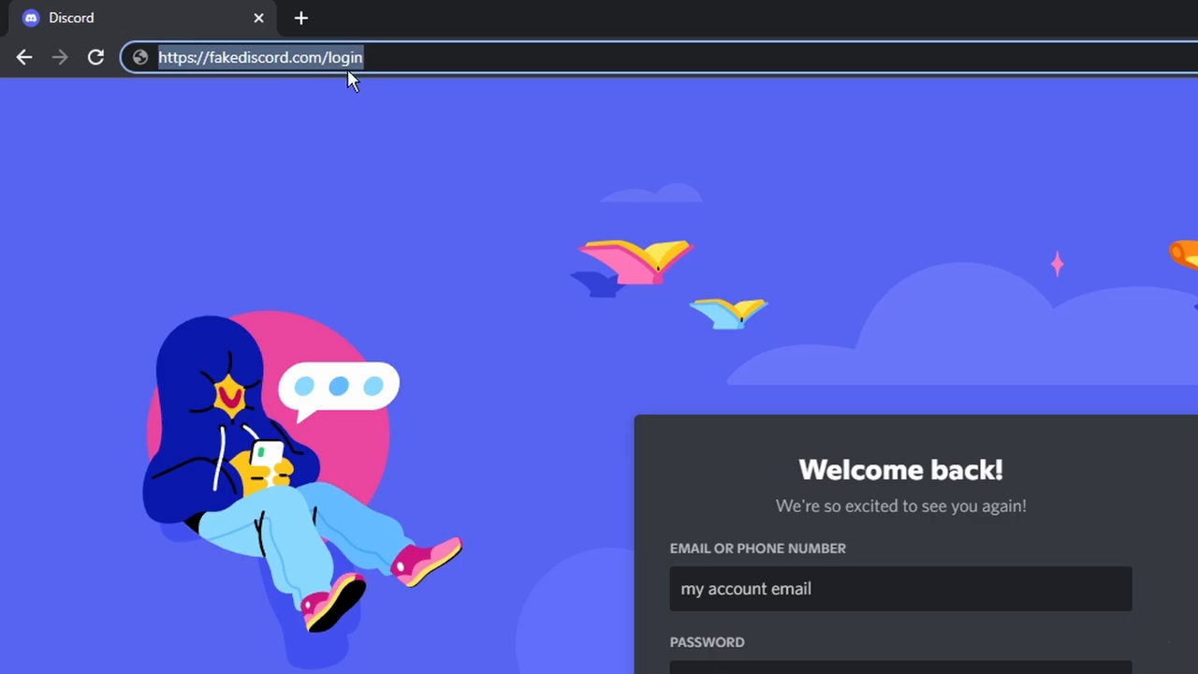
mouse_move(236, 68)
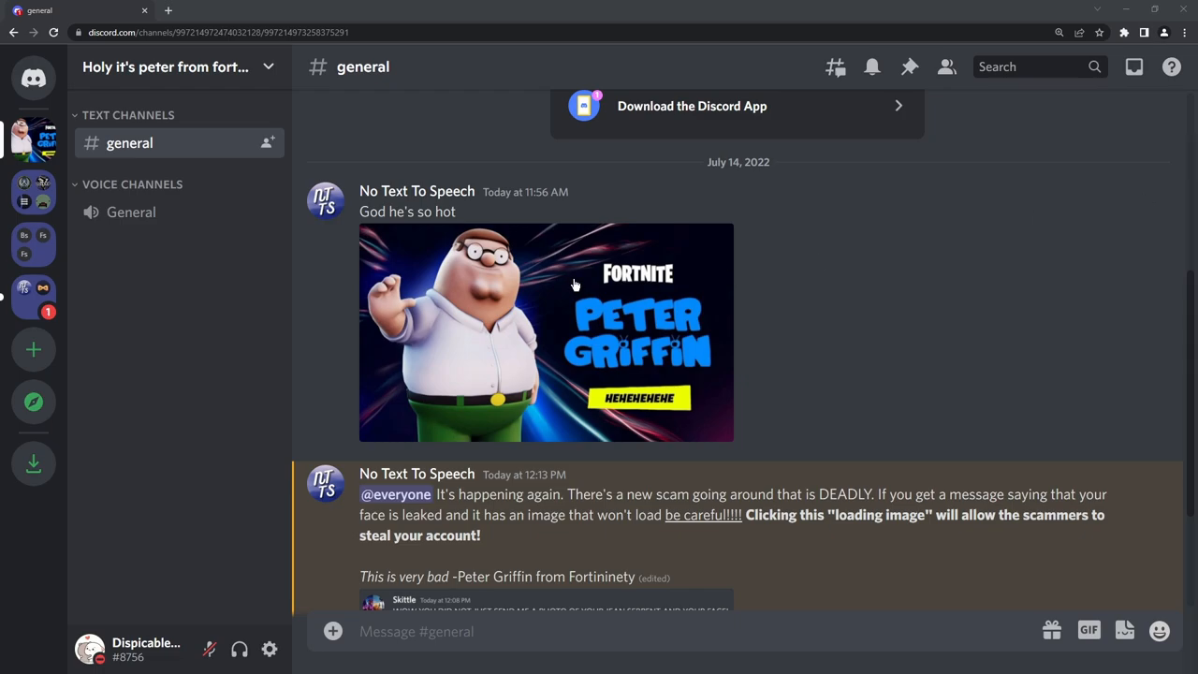
Step: Switch to the 'DISCORD IMAGE LOGGER WORKING 2022' YouTube video
left_click(575, 285)
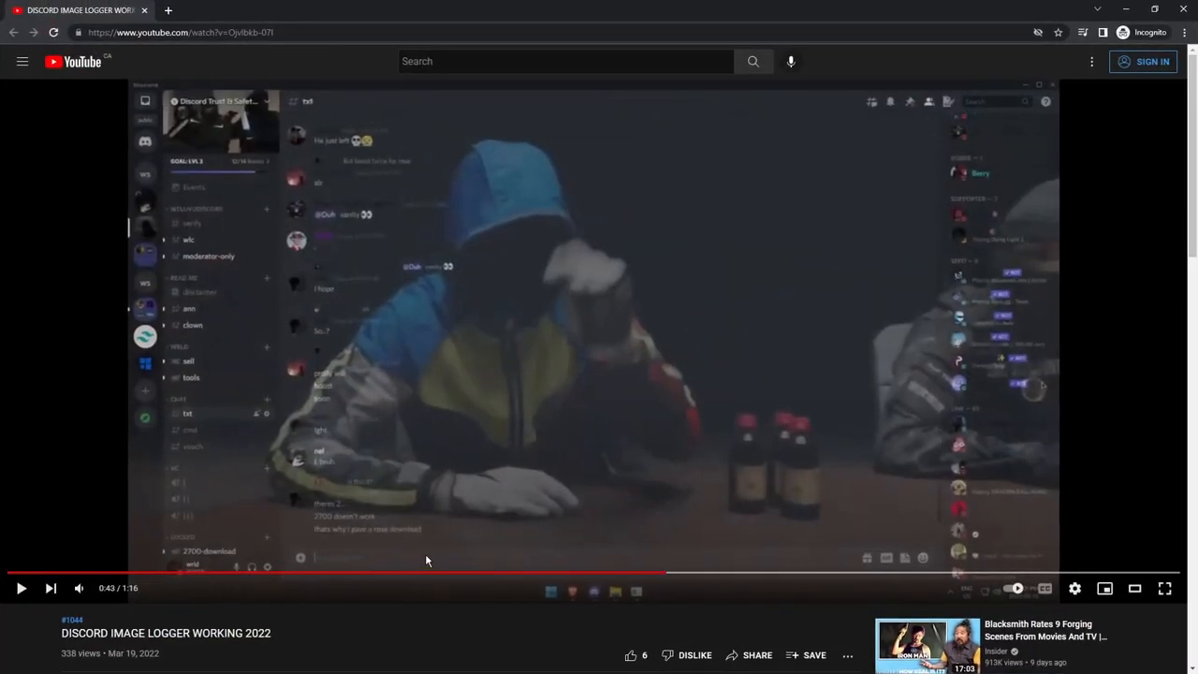
mouse_move(372, 591)
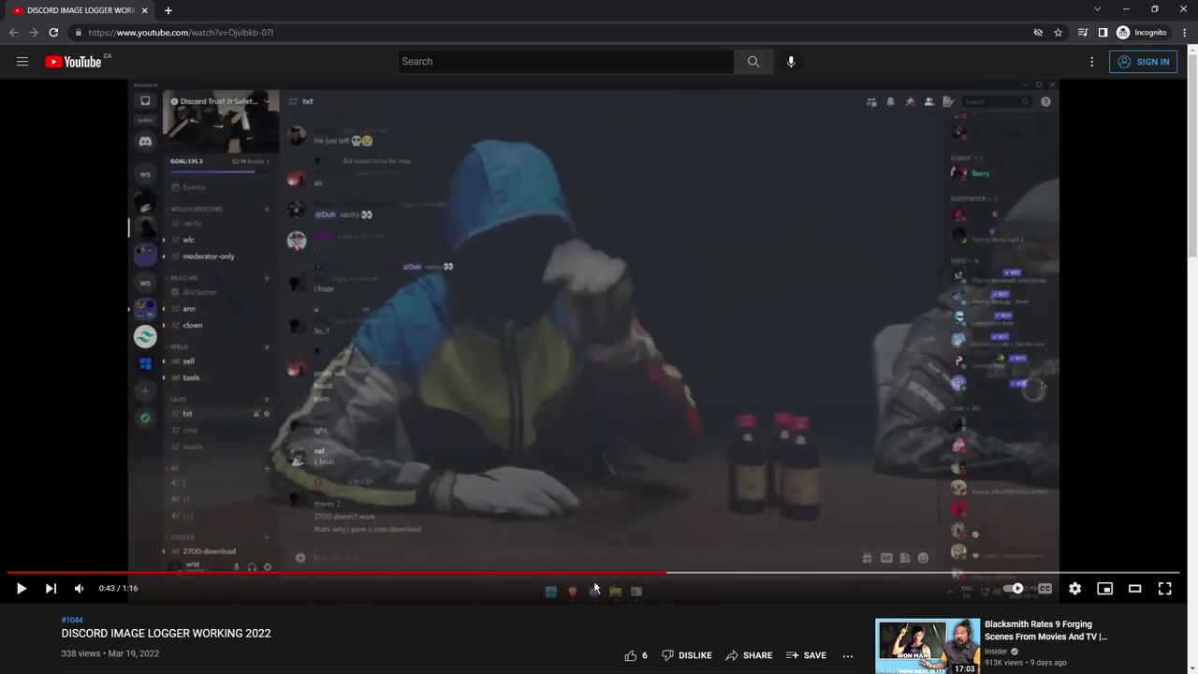
mouse_move(601, 591)
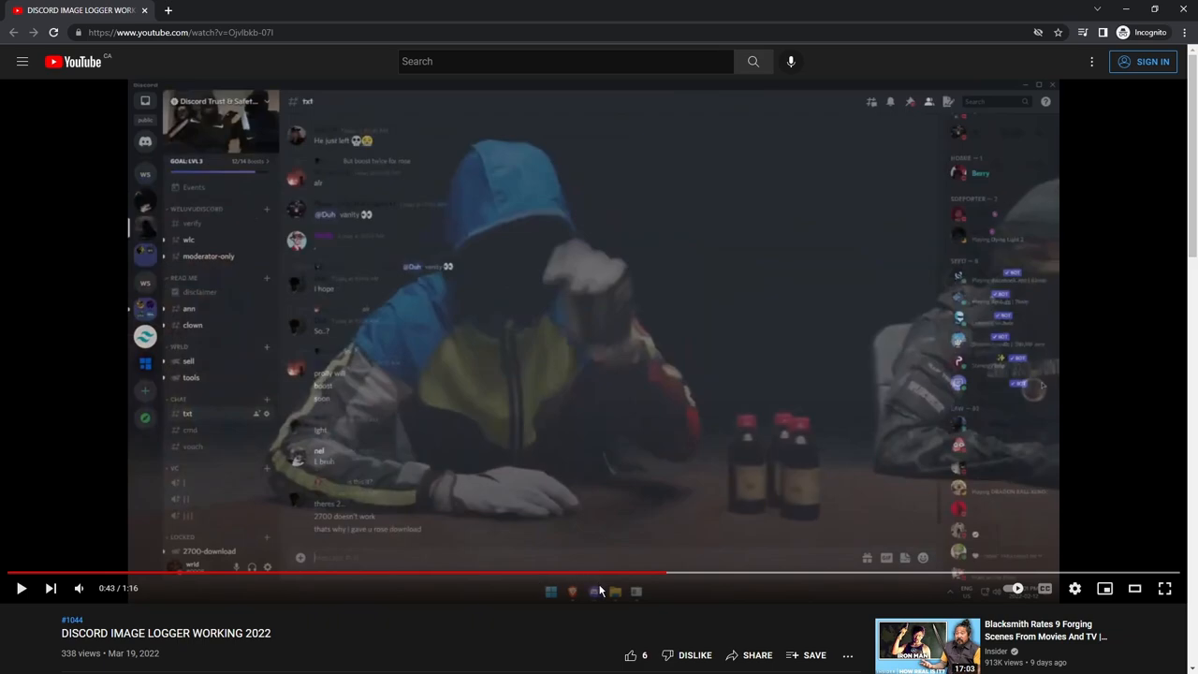
mouse_move(557, 467)
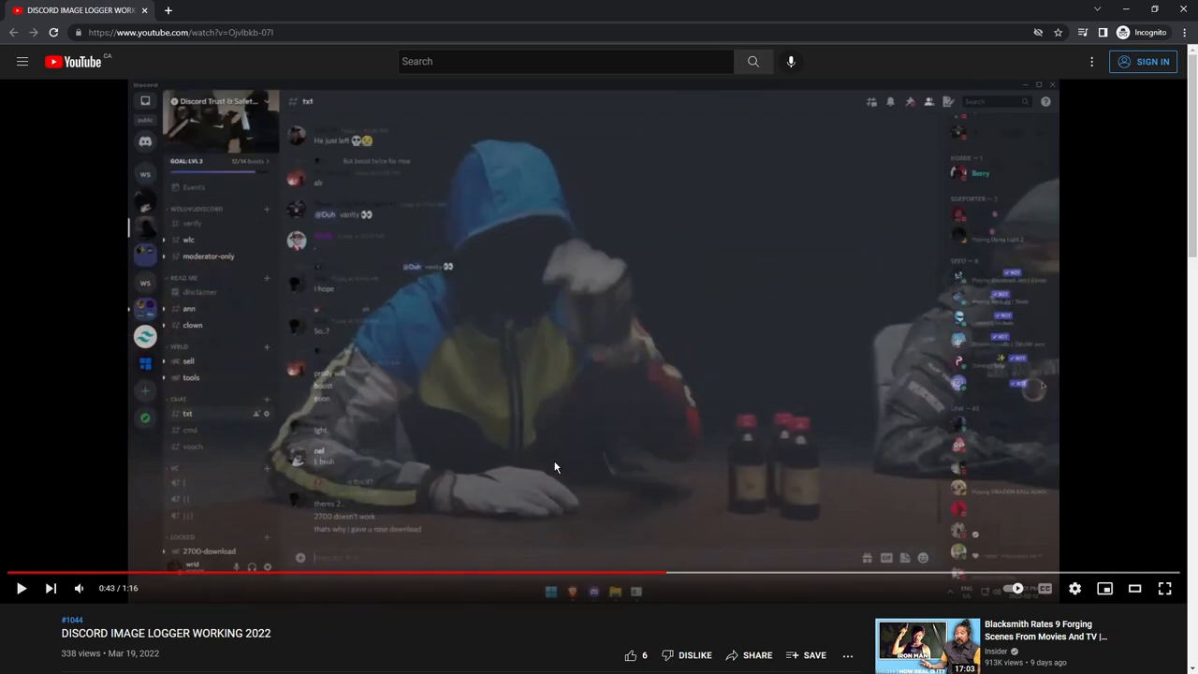
mouse_move(627, 574)
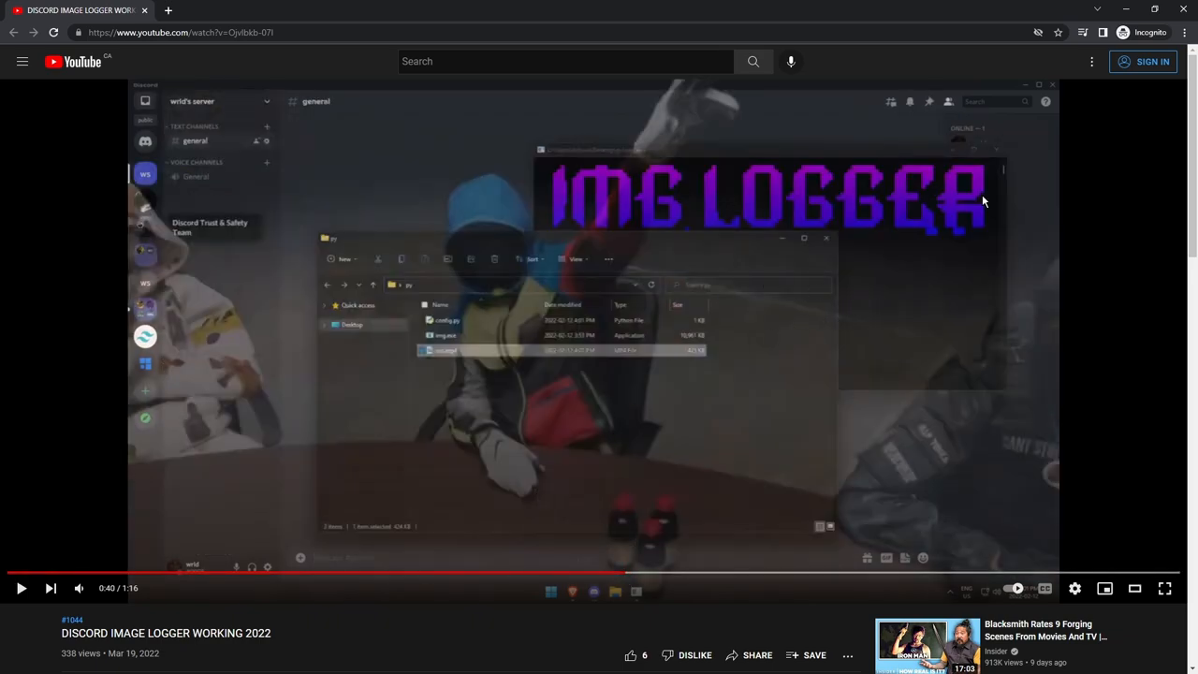
mouse_move(671, 576)
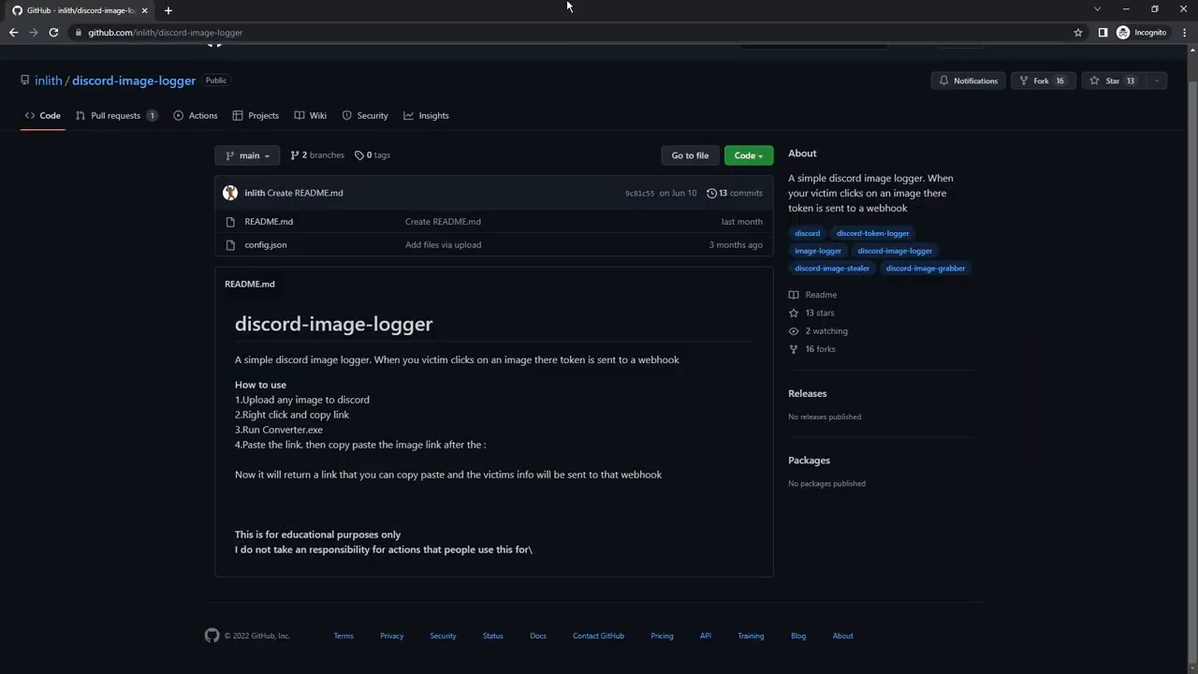
mouse_move(512, 28)
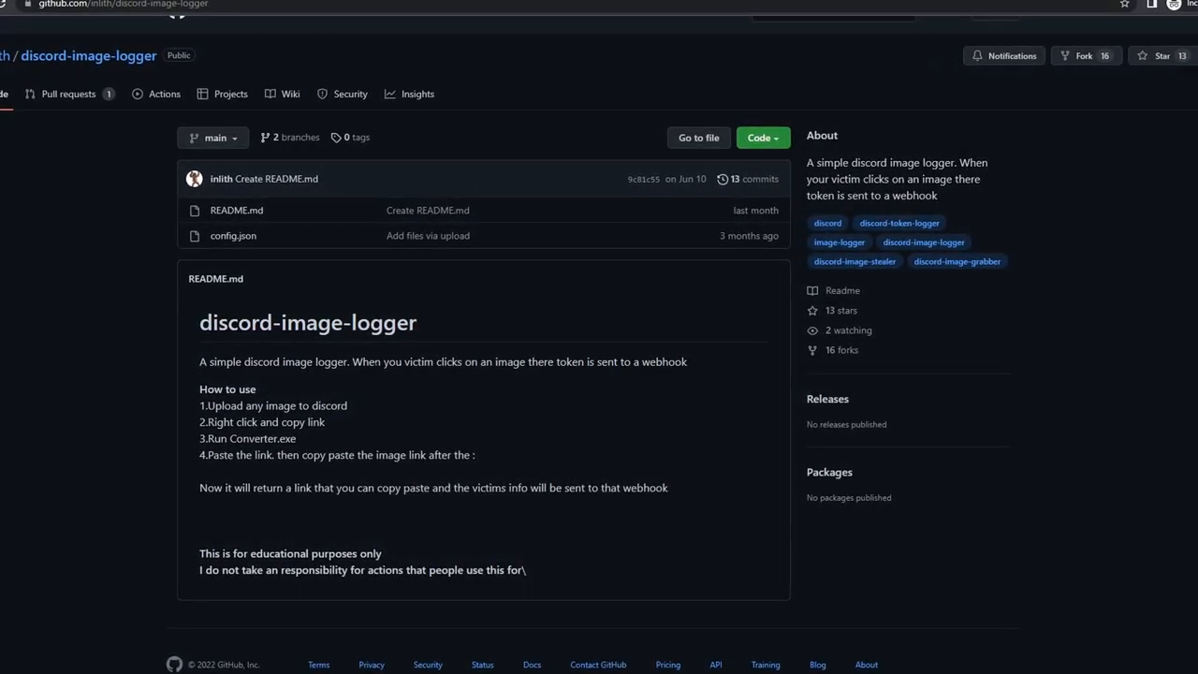
Step: Scroll the inlith/discord-image-logger README to view its usage steps and educational disclaimer
scroll("down", 3)
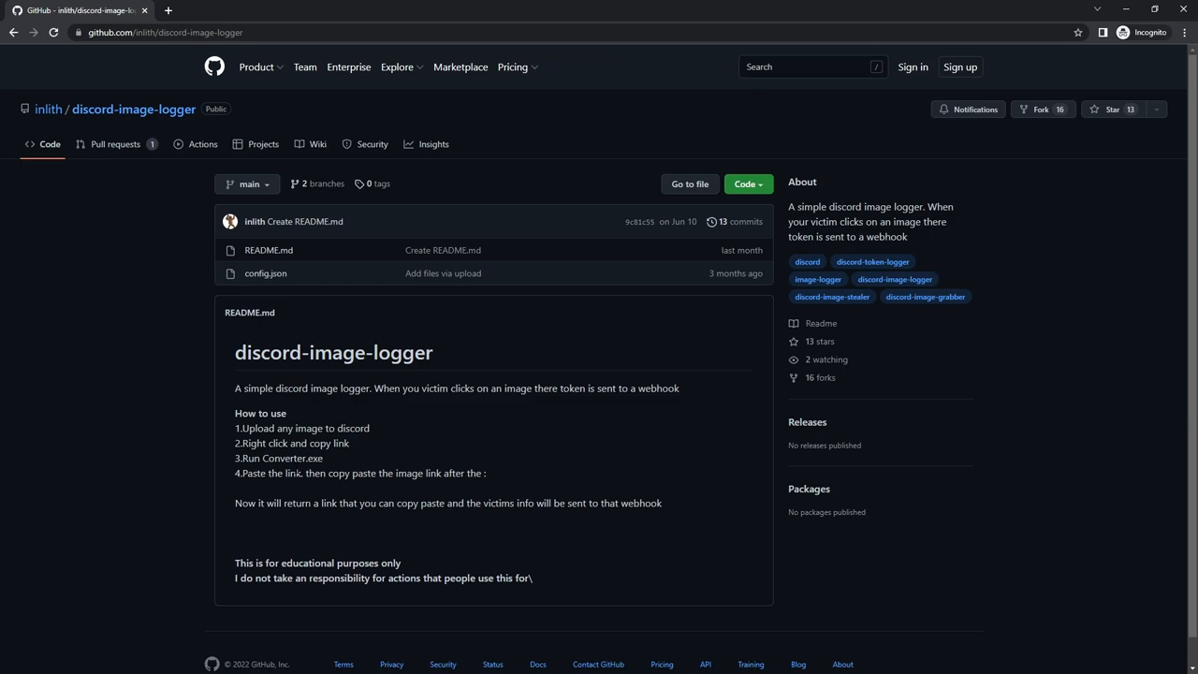
mouse_move(212, 424)
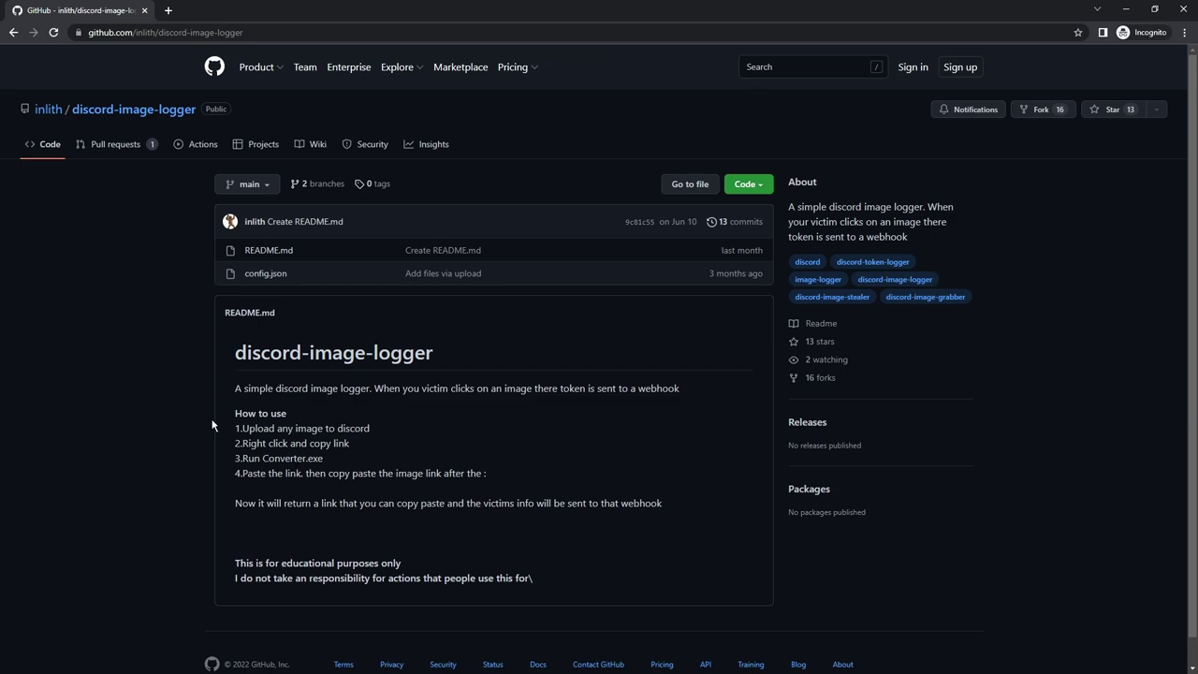
mouse_move(256, 442)
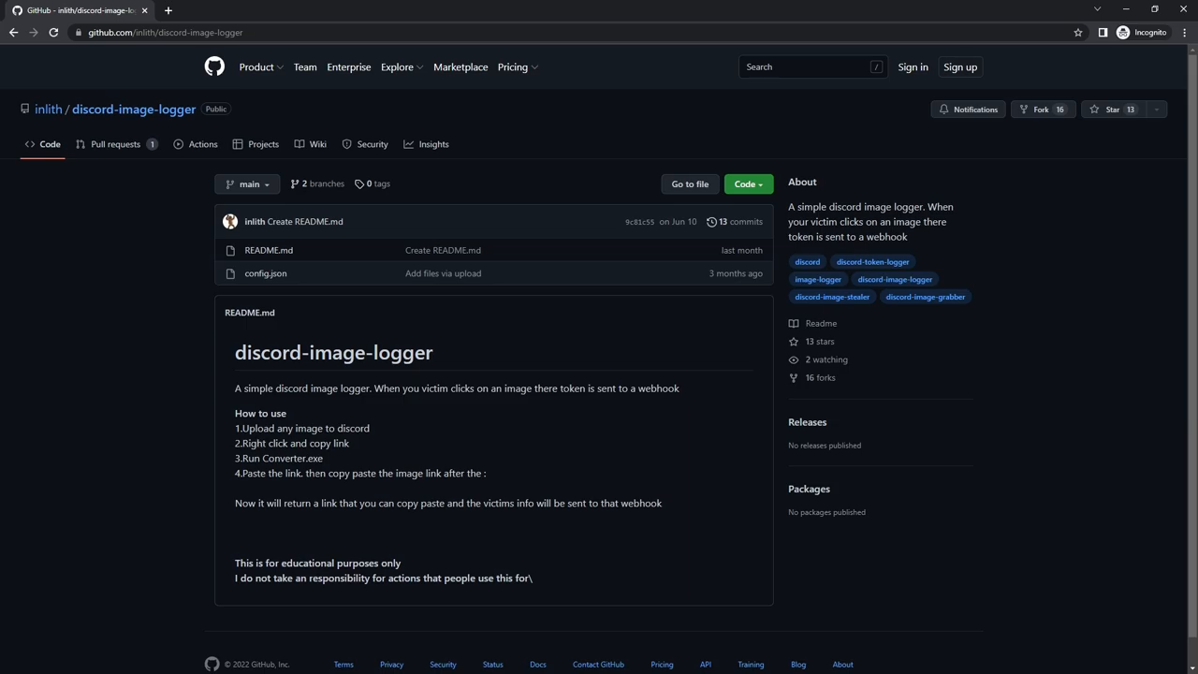
double_click(279, 458)
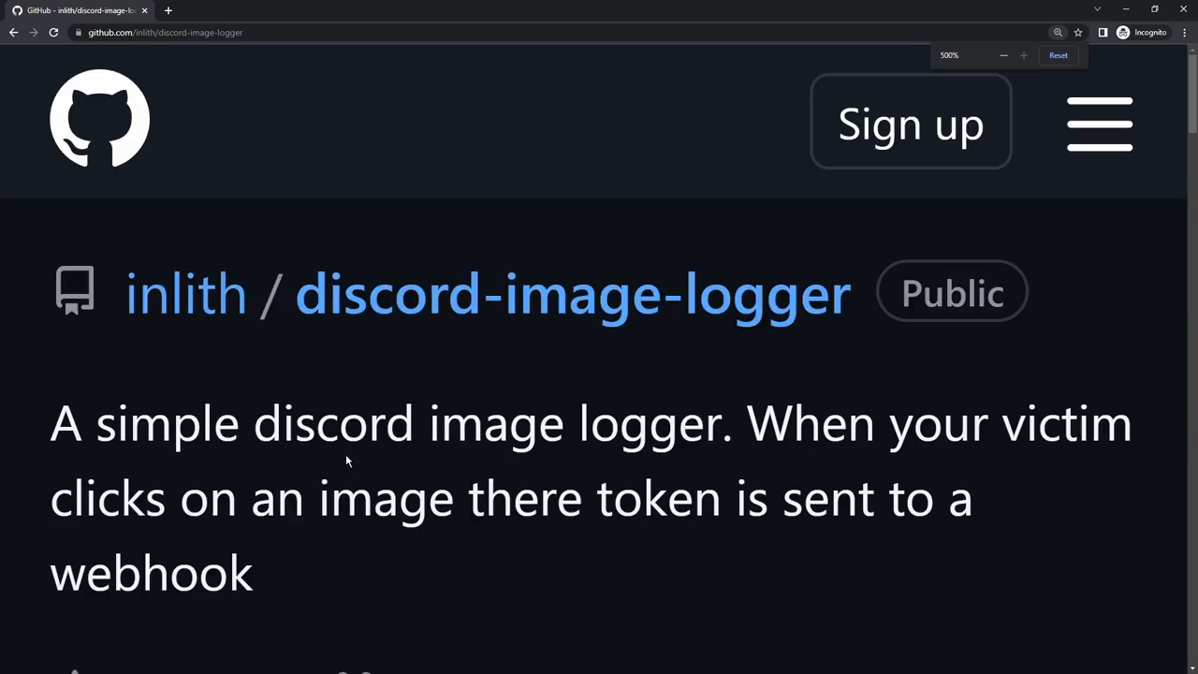
scroll("down", 3)
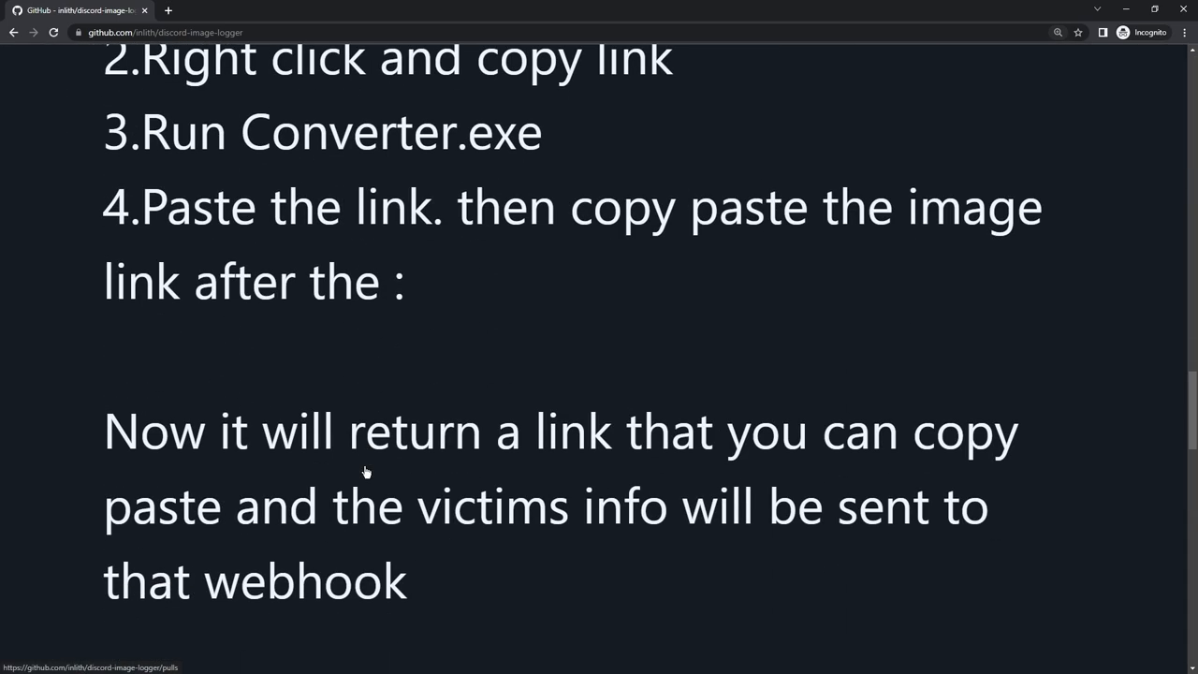
scroll("up", 3)
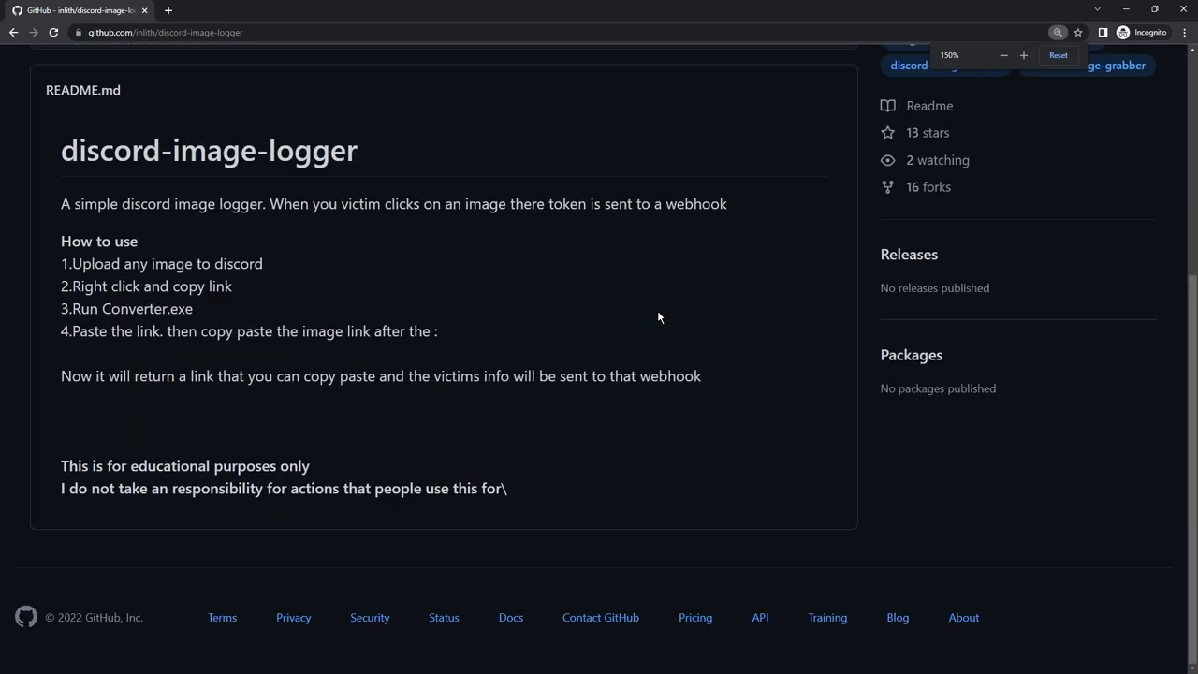
left_click(1059, 53)
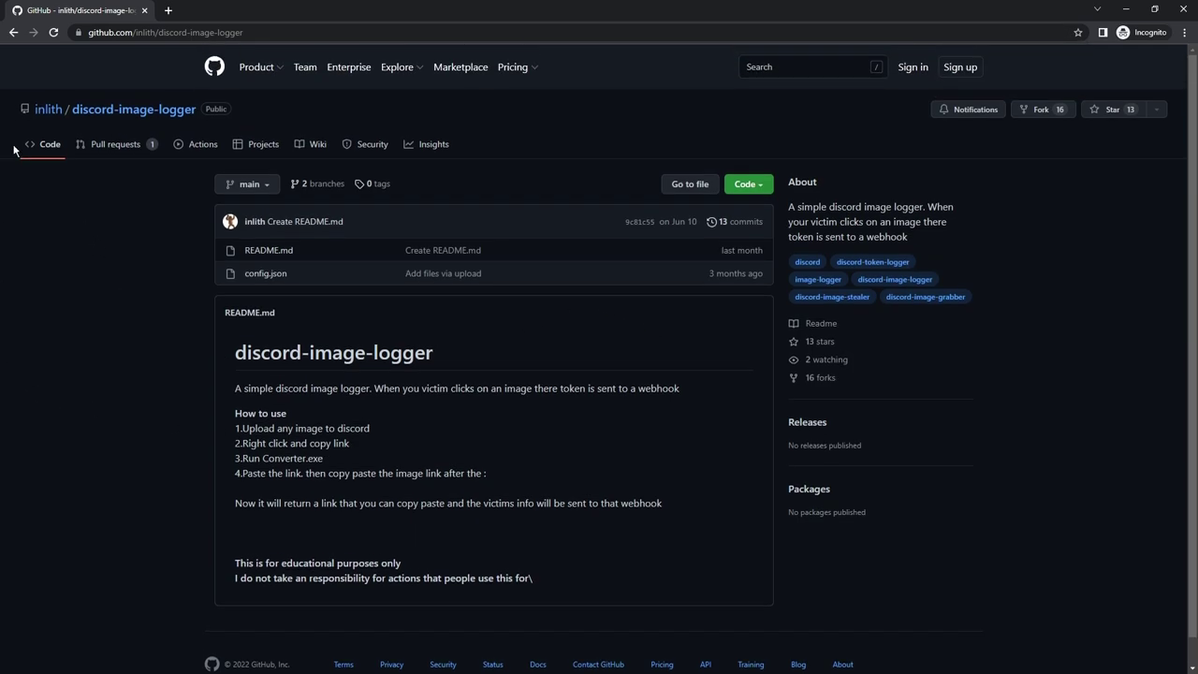
mouse_move(214, 382)
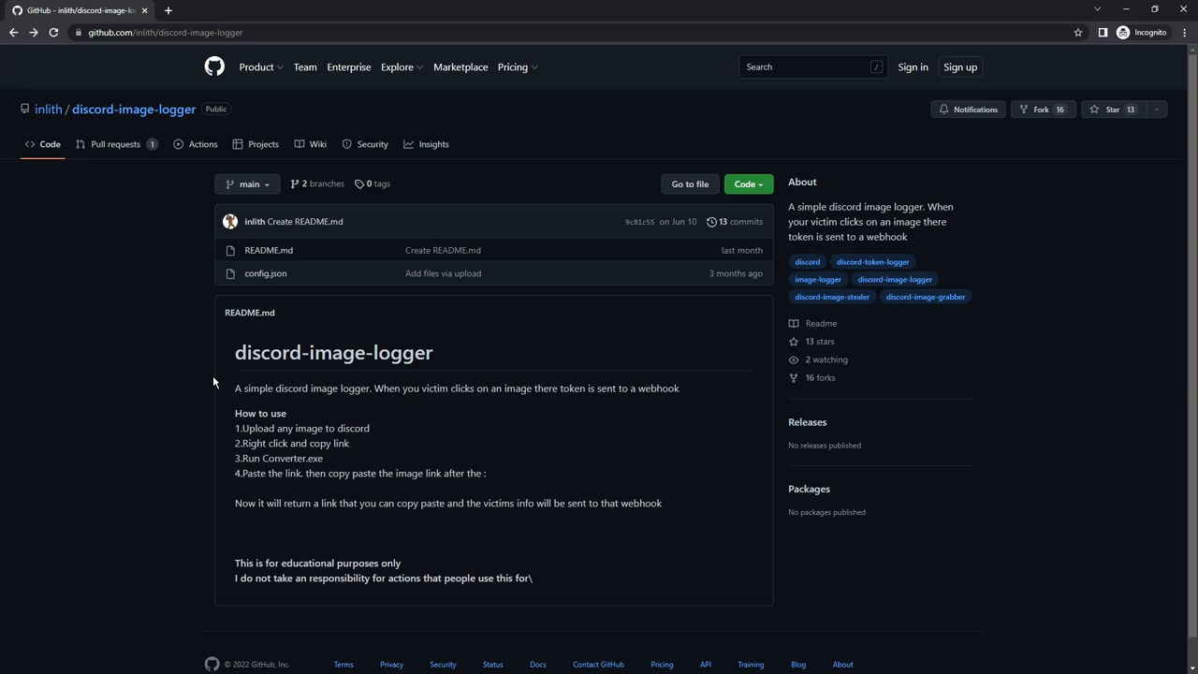